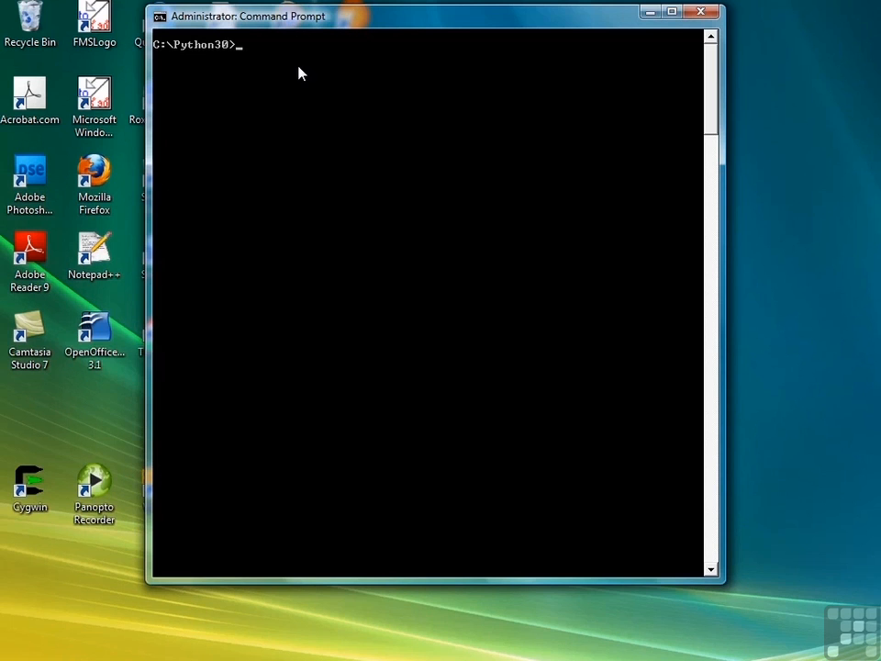
Launch Notepad on function.py from the C:\Python30 prompt.
text(notepad func)
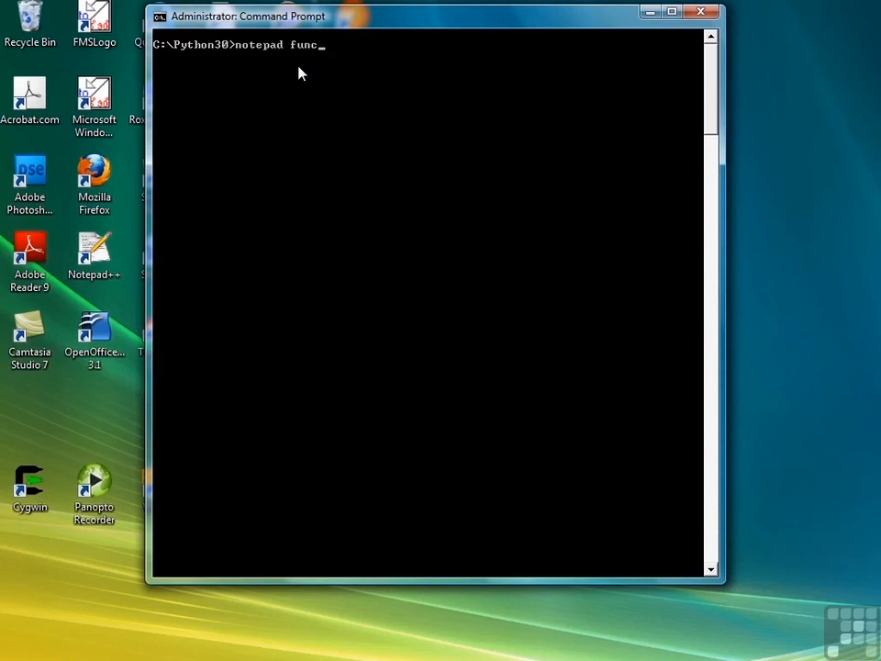
text(unction.py)
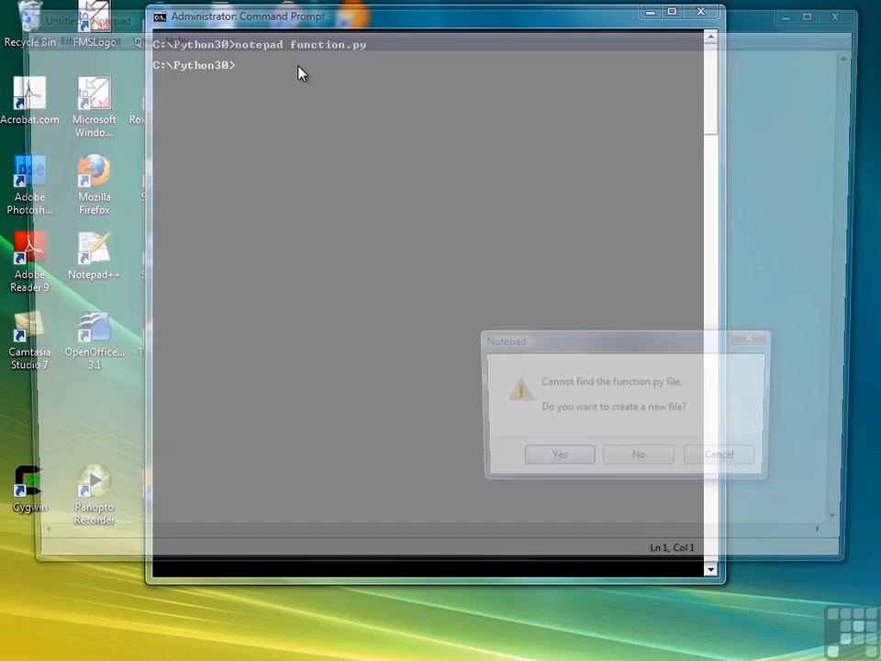
Create function.py and write def square(num): returning num * num, plus a blank line.
click(559, 454)
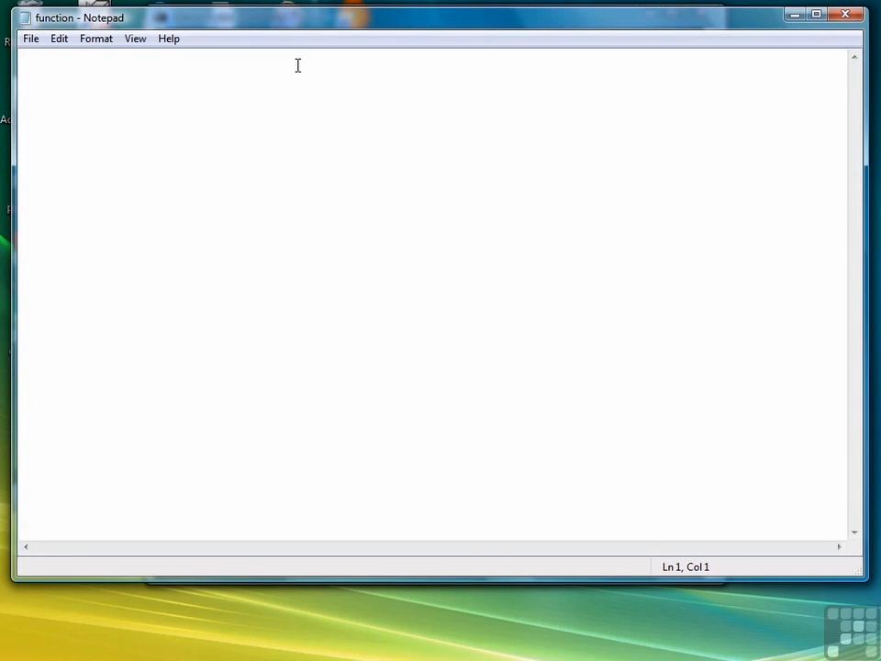
text(def)
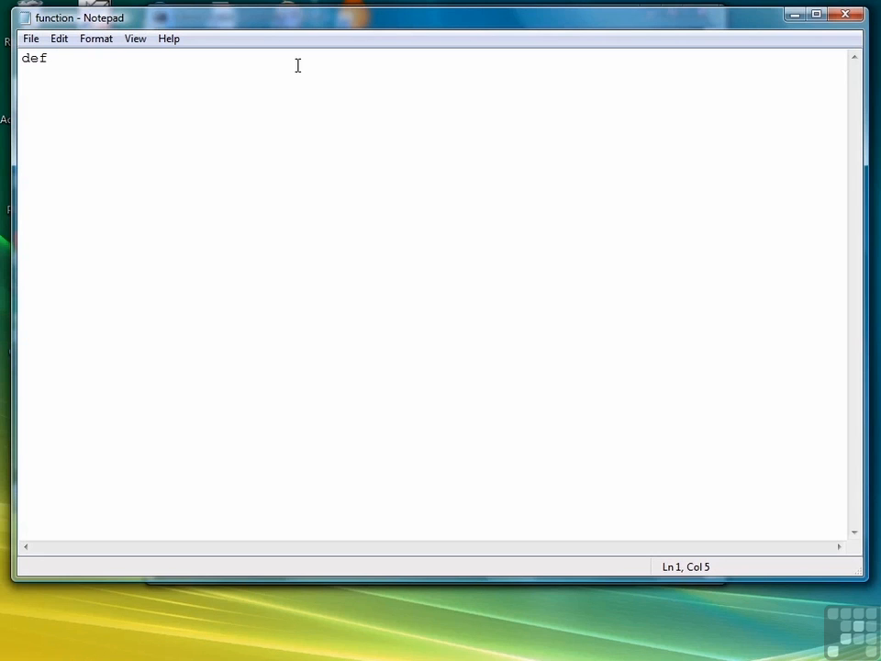
text(square(num)
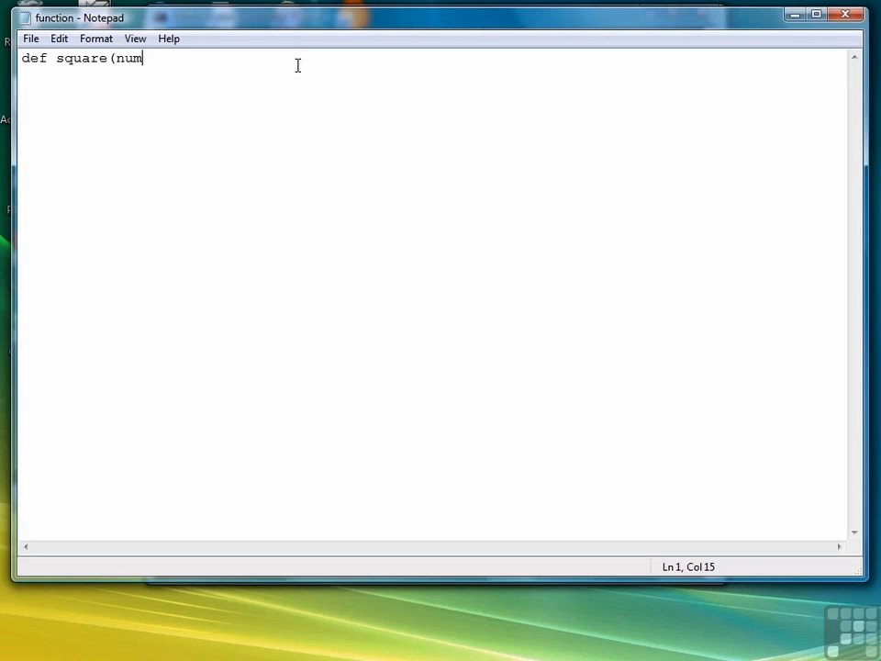
text())
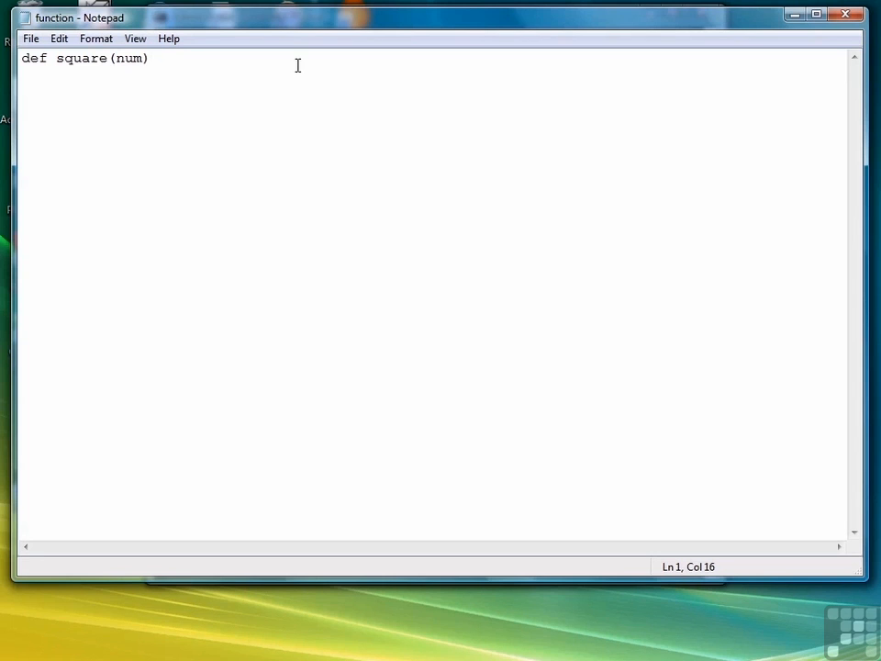
text(:)
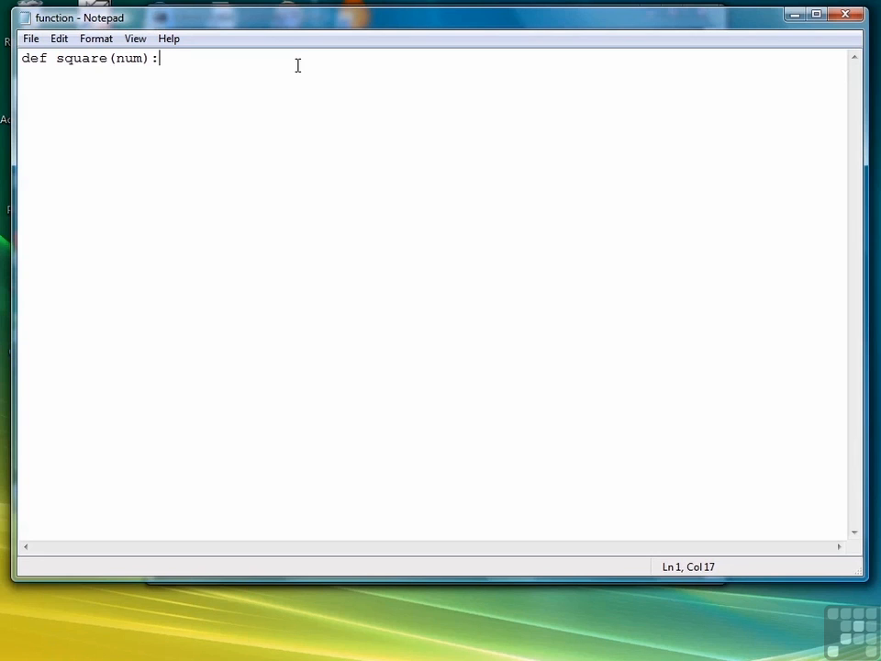
key(enter)
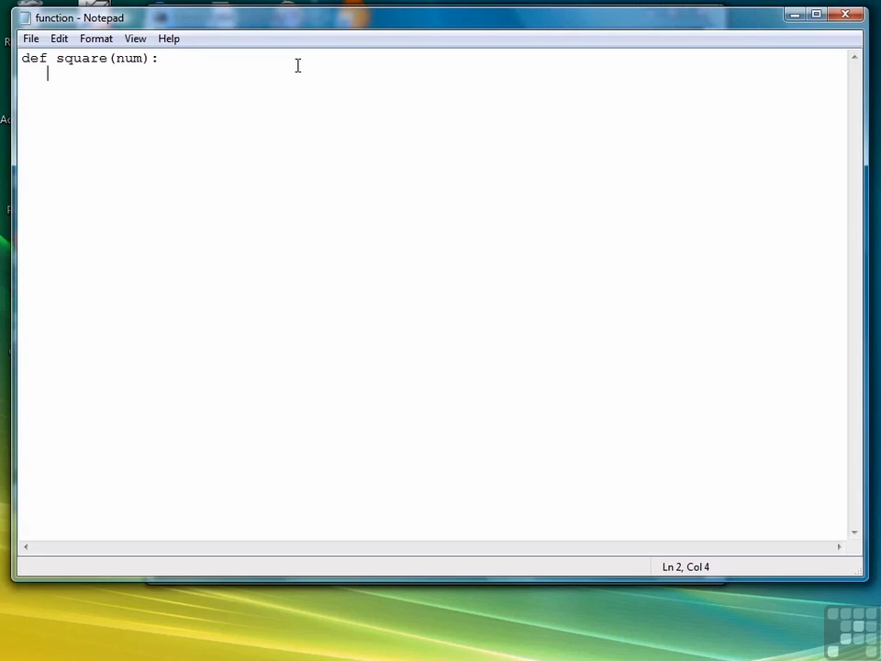
text(return num * num)
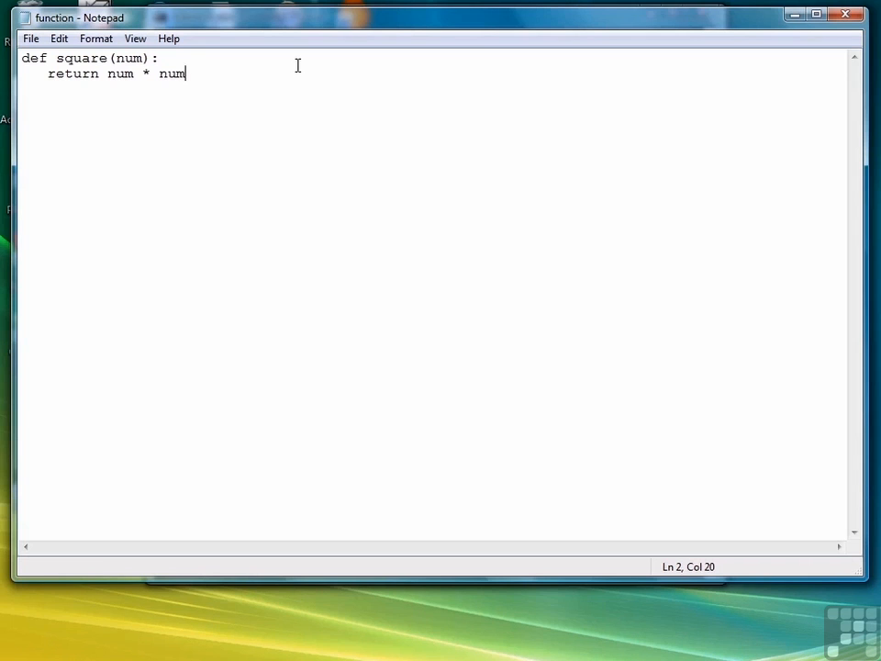
key(Enter)
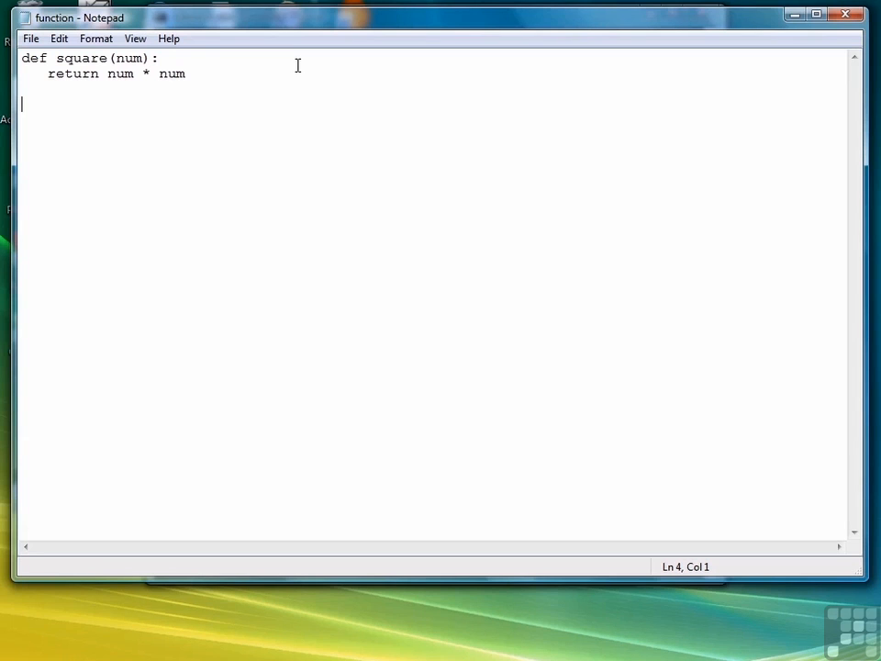
Add number = 12 and print(square(number)) below square(), then switch to Command Prompt.
text(number)
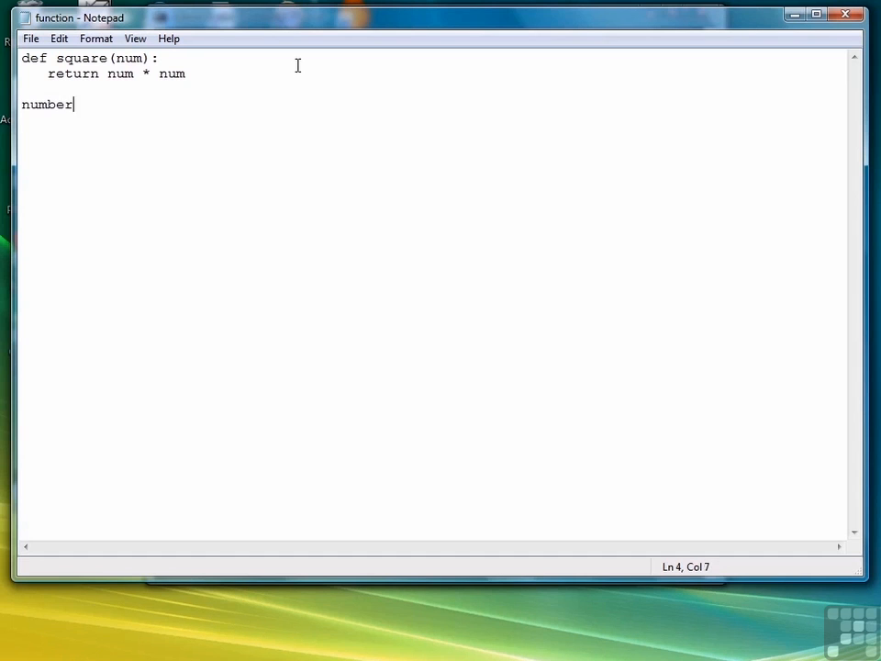
text(= 12)
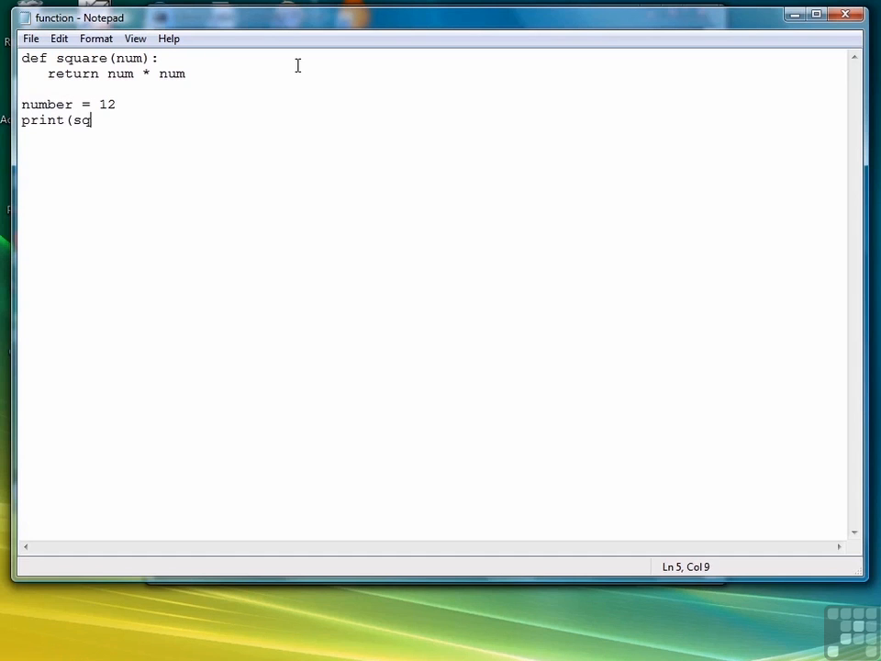
text(uare)
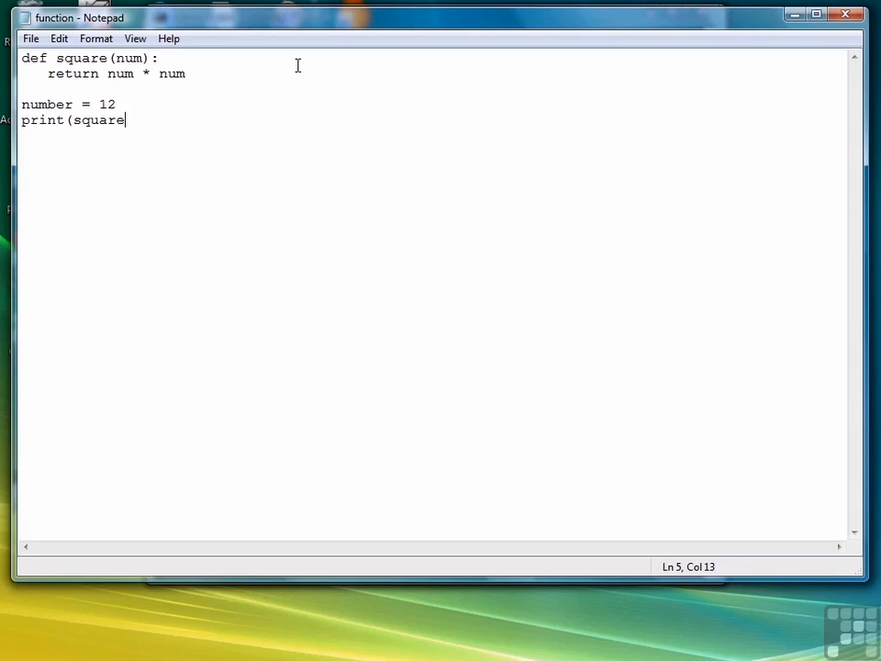
text((number)
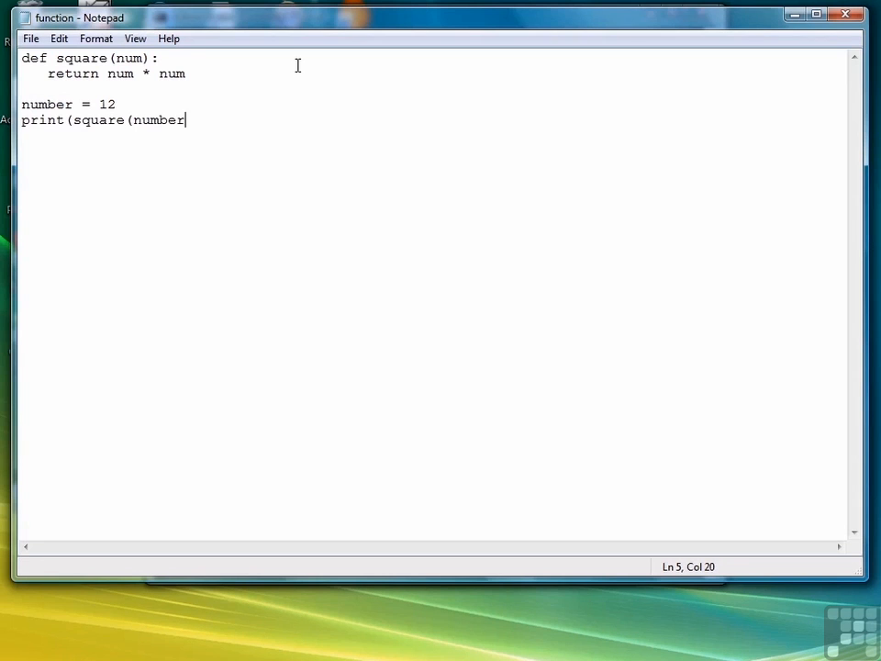
text()))
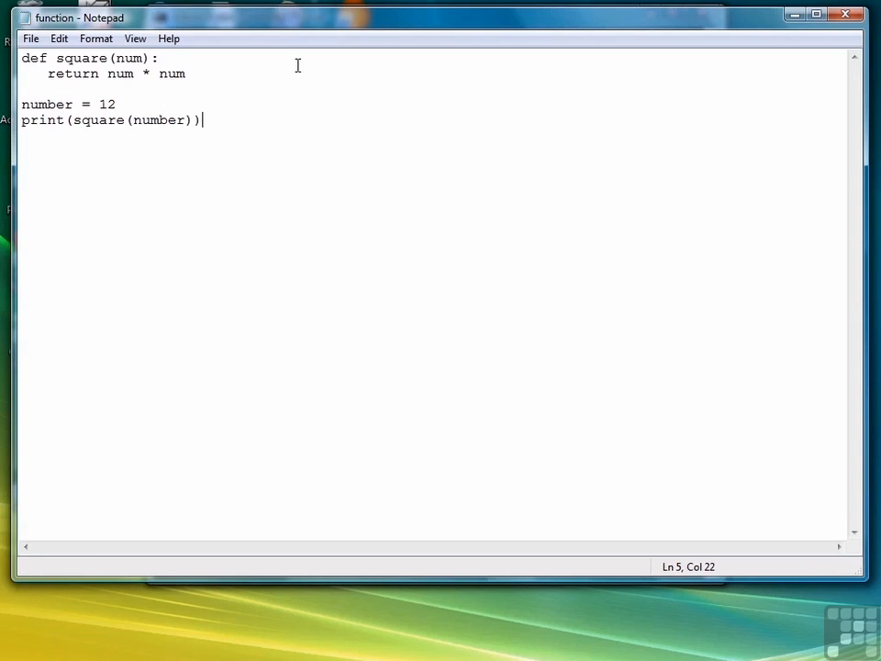
click(30, 38)
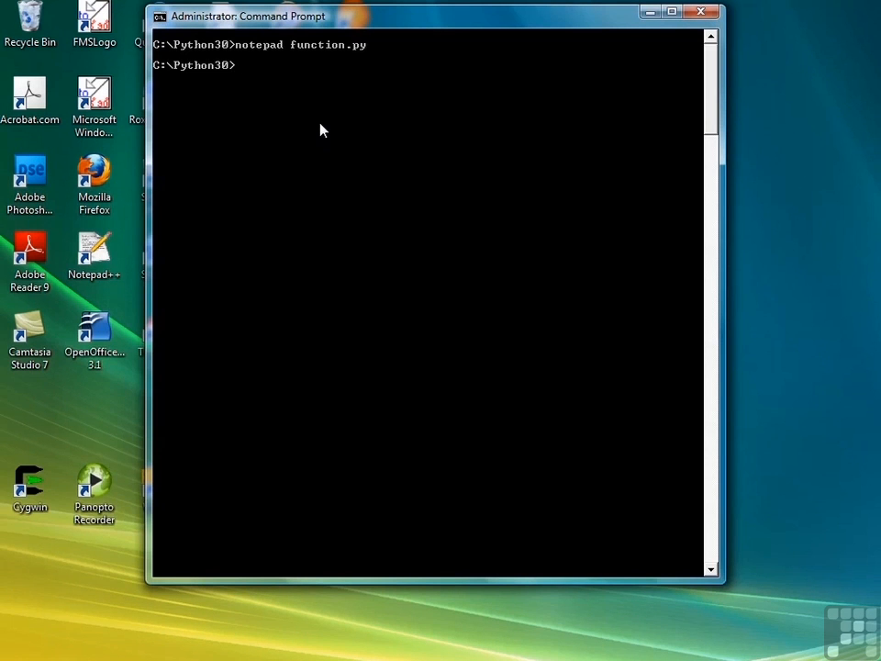
Run function.py from the Command Prompt.
text(function.)
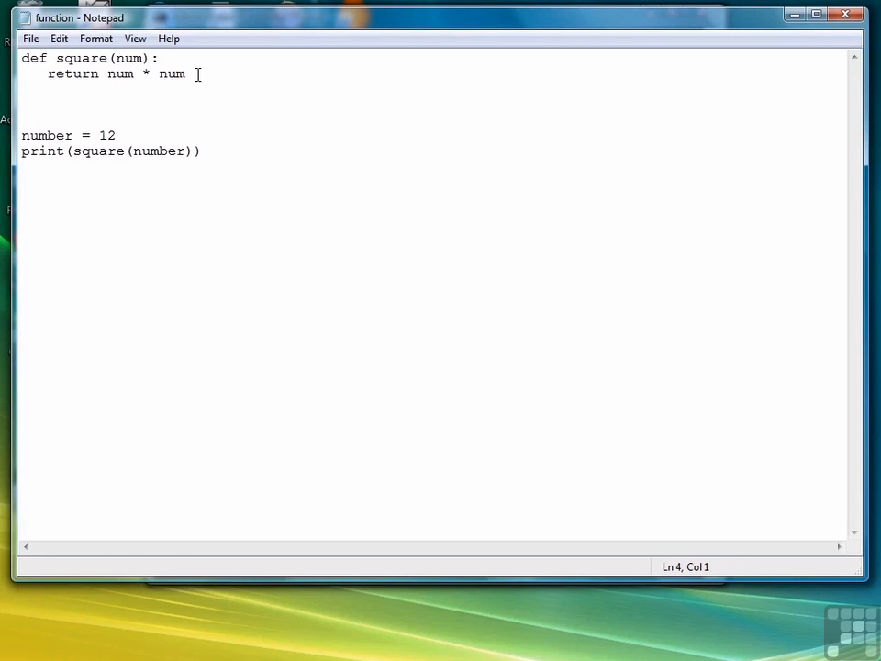
Add the header def convertTemp(temp, scale): on the empty line below square().
click(22, 103)
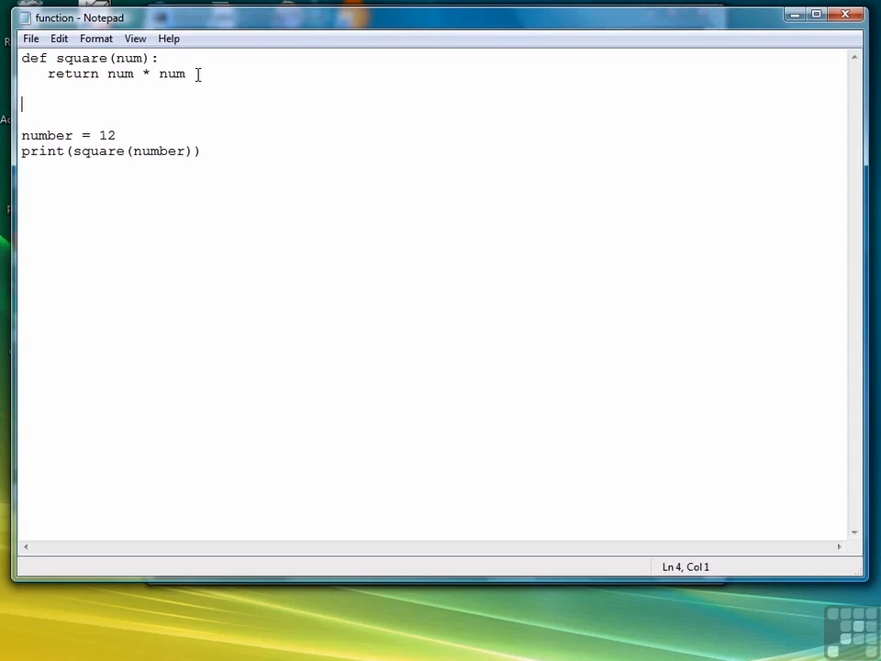
text(def)
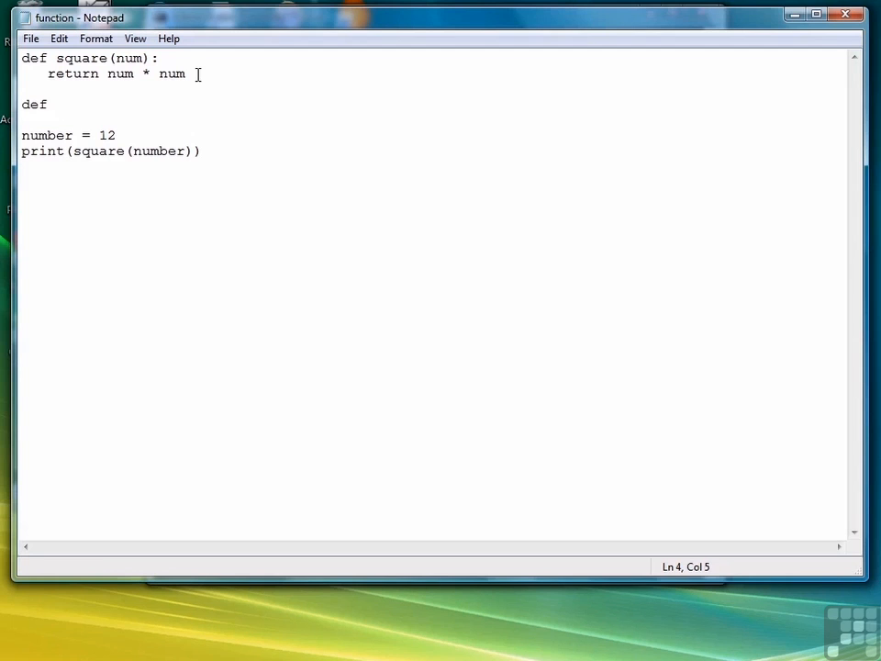
text(convertTemp)
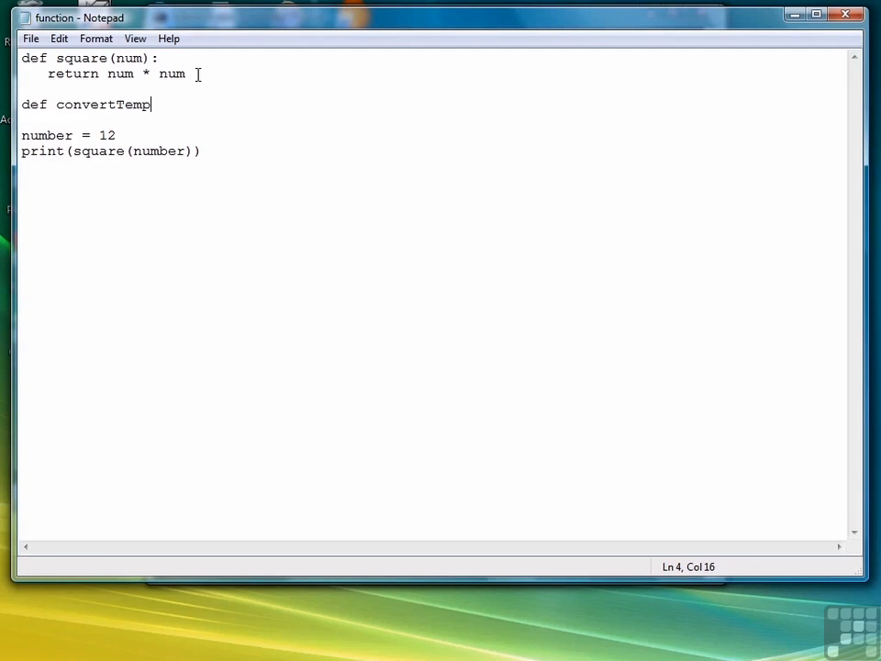
text(()
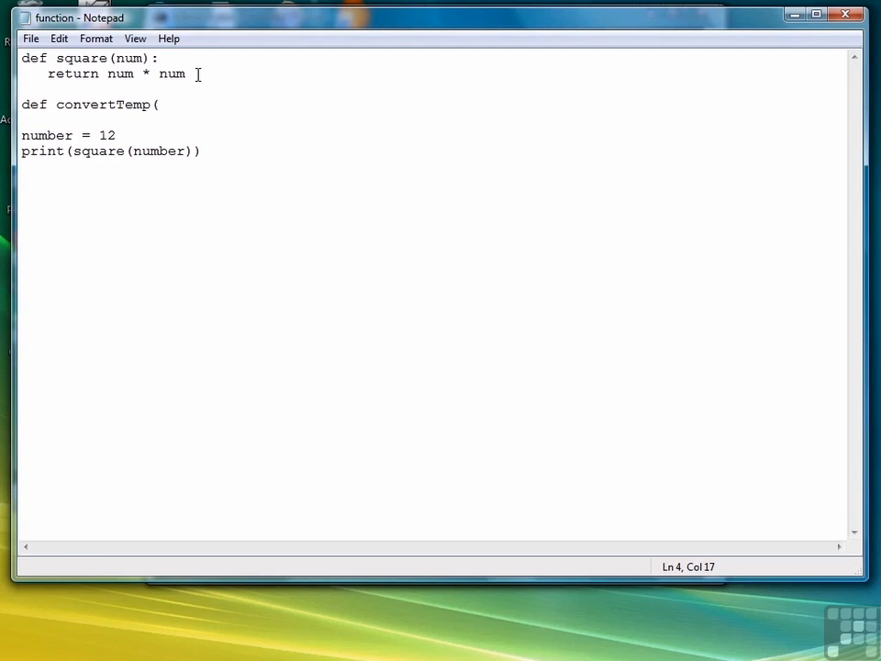
text(temp,)
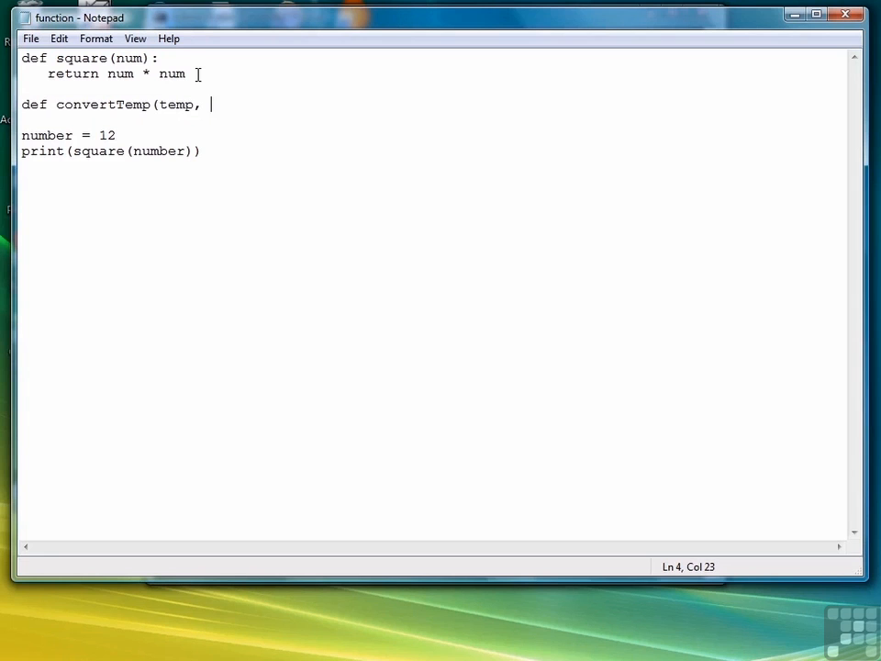
text(scale))
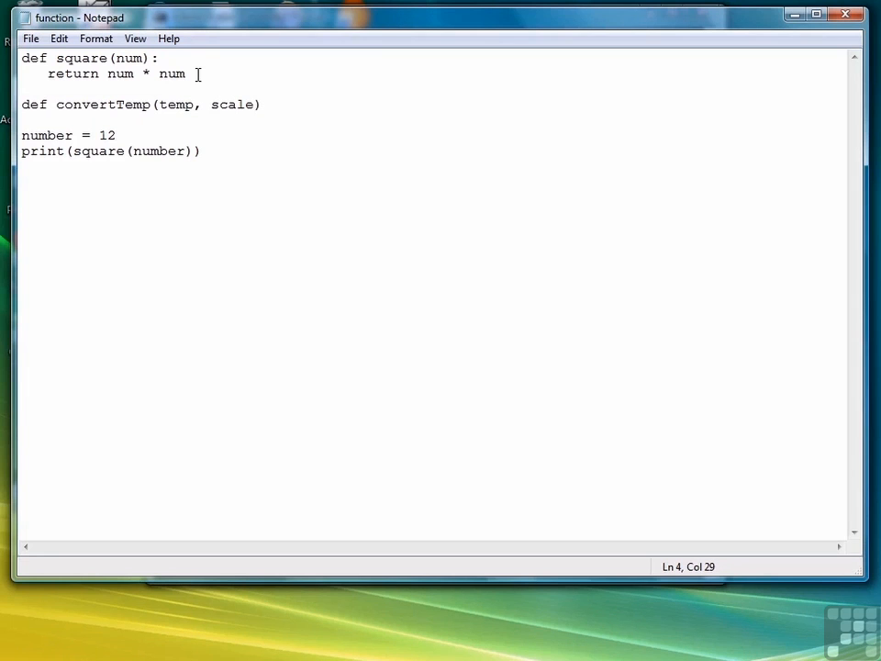
text(:)
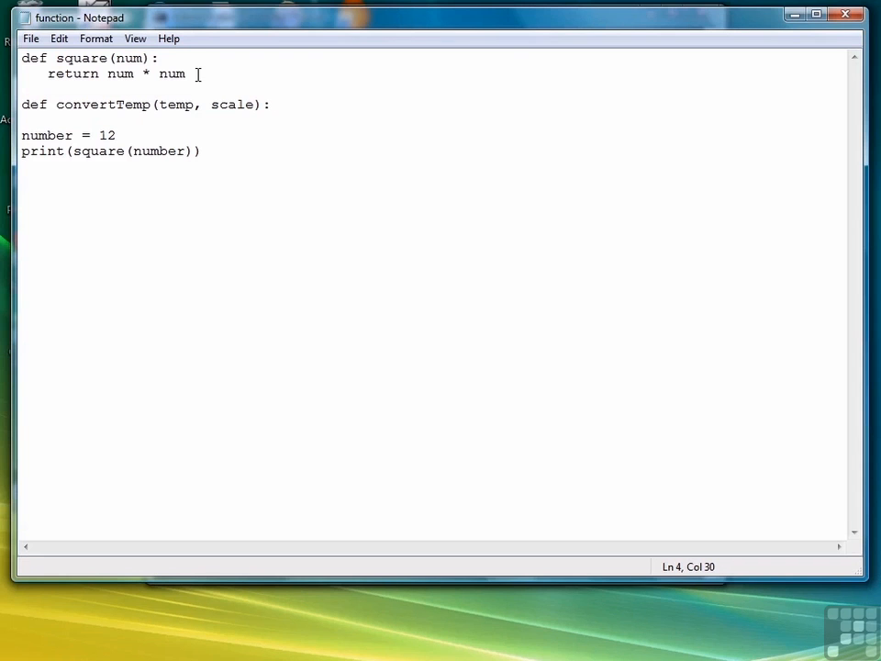
Add the if scale == "c" branch returning (temp - 32.0) * (5.0/9.0).
text(if sca)
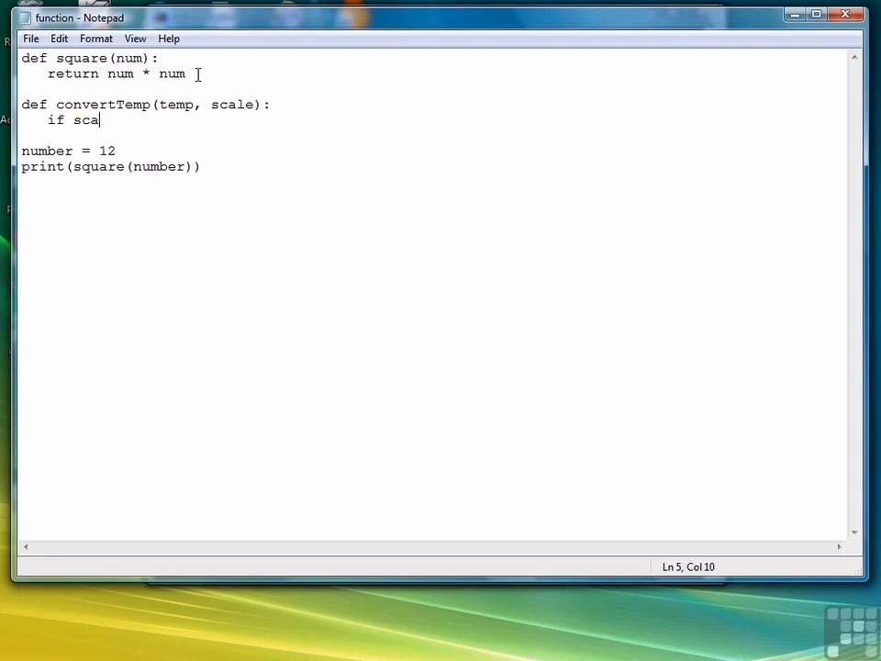
text(le == "c":)
text(return)
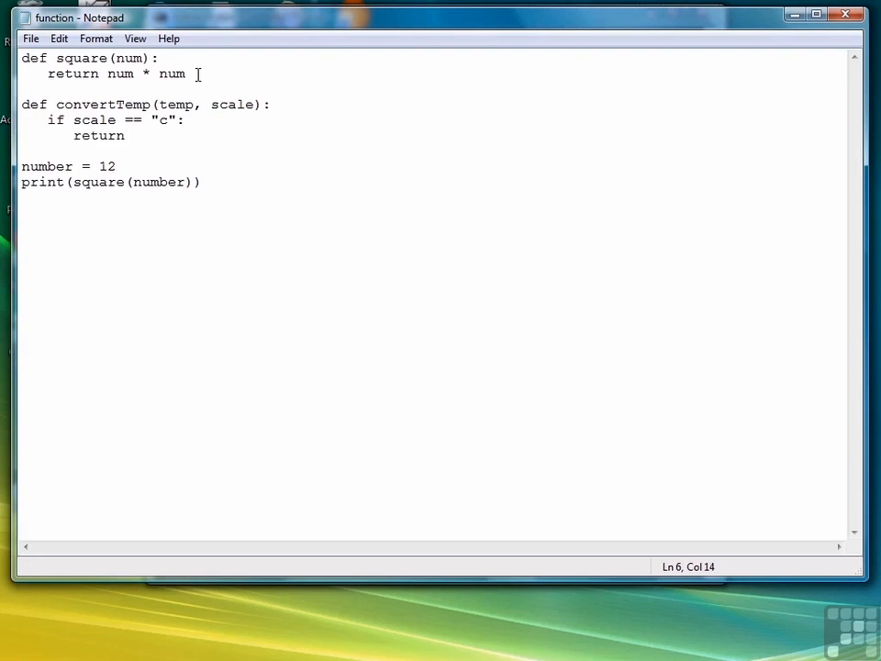
text((temp)
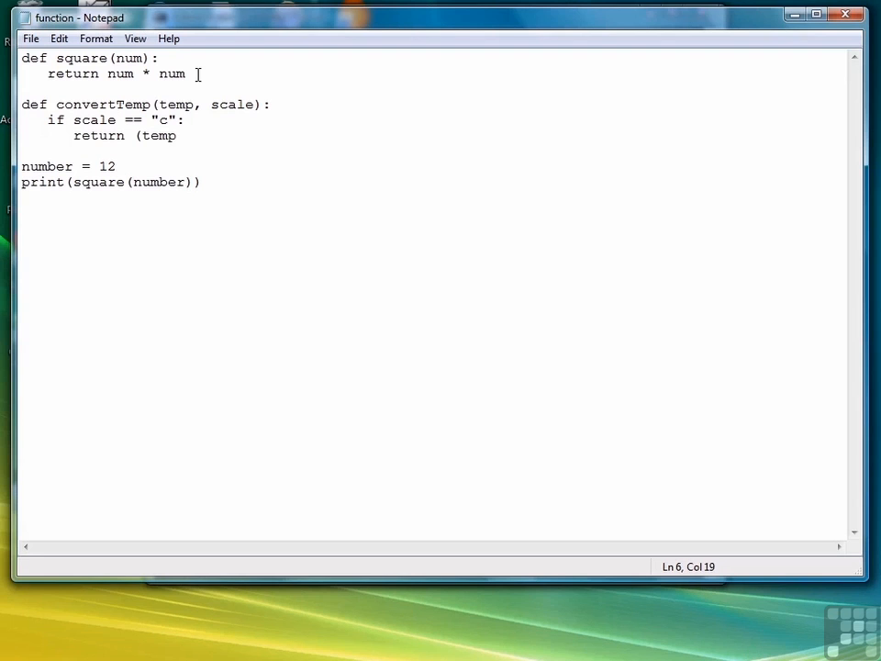
text(- 32.0)
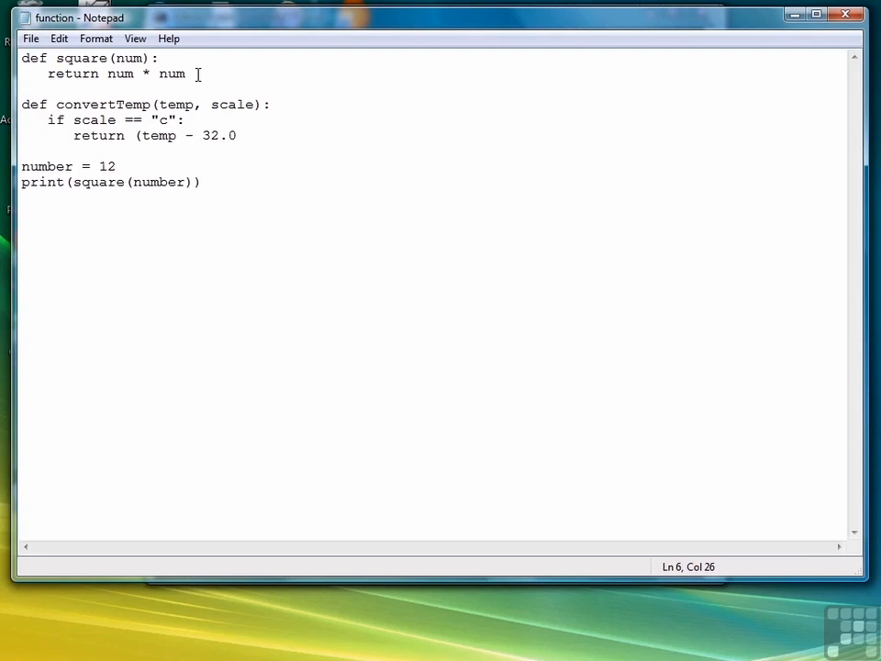
text(* (5.)
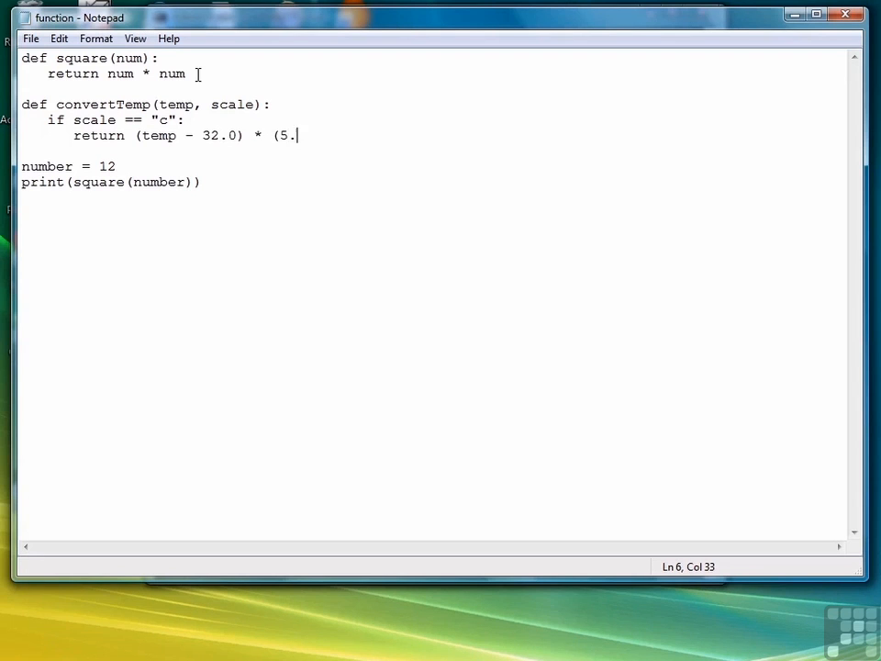
text(0/9.0))
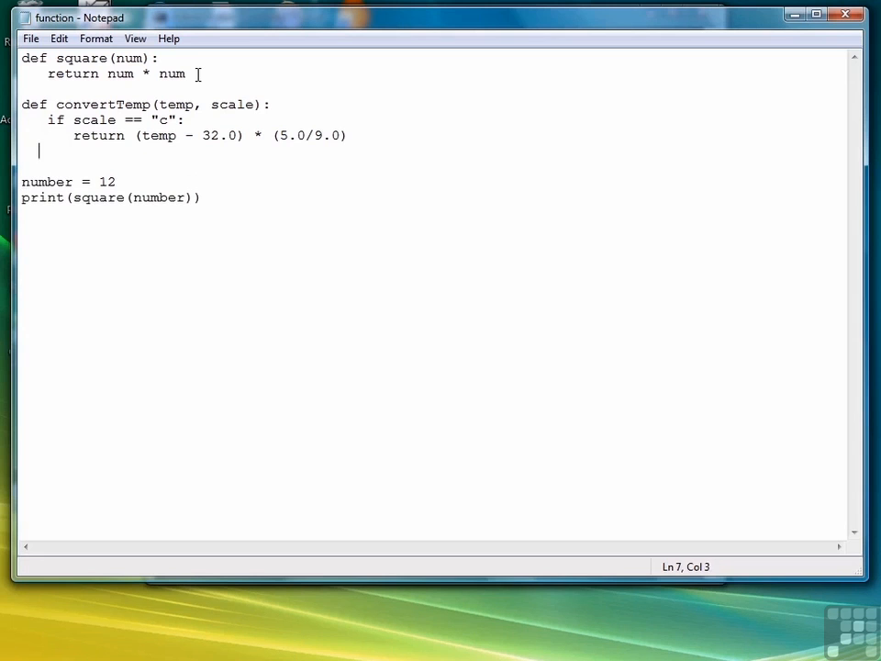
Add the elif scale == "f" branch returning temp * 9.0/5.0 + 32.
text(elif scale ==)
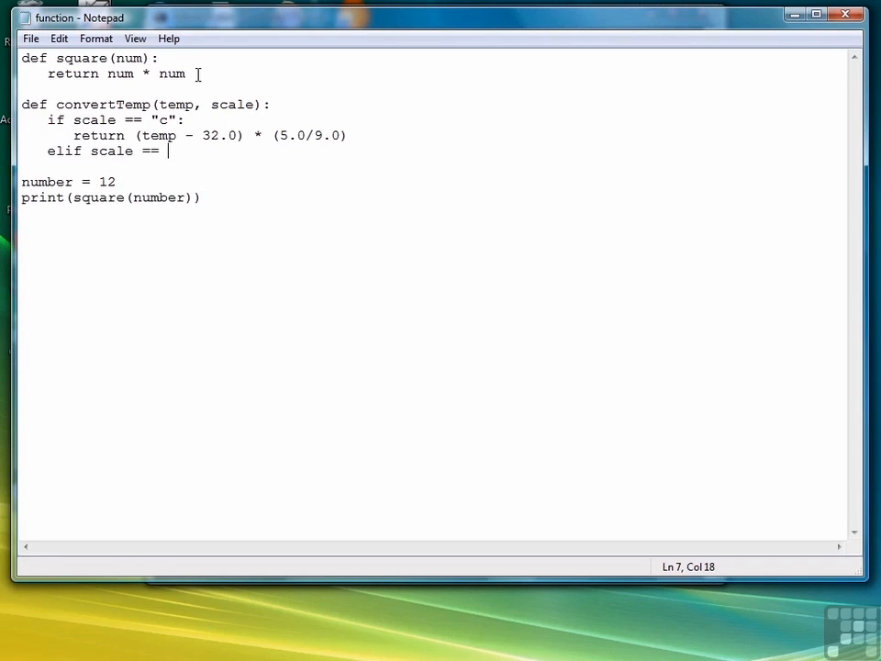
text("f":)
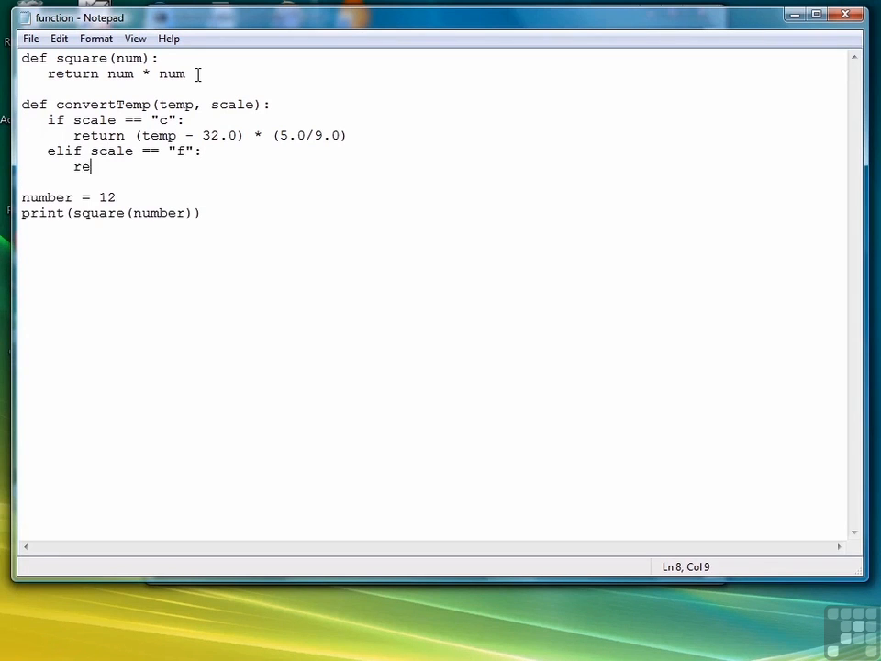
text(turn temp *)
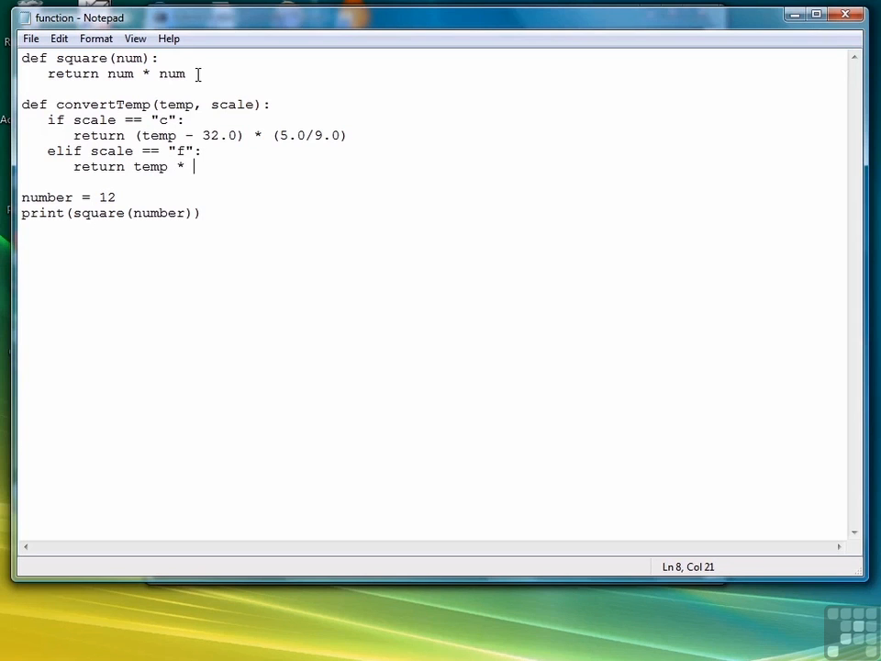
text(9.0/5.0 +)
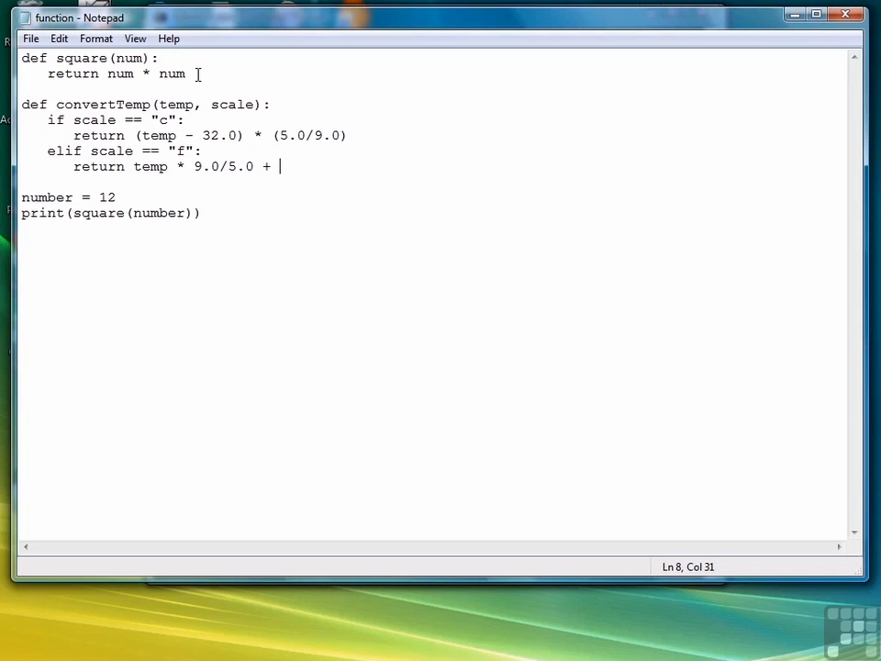
text(32)
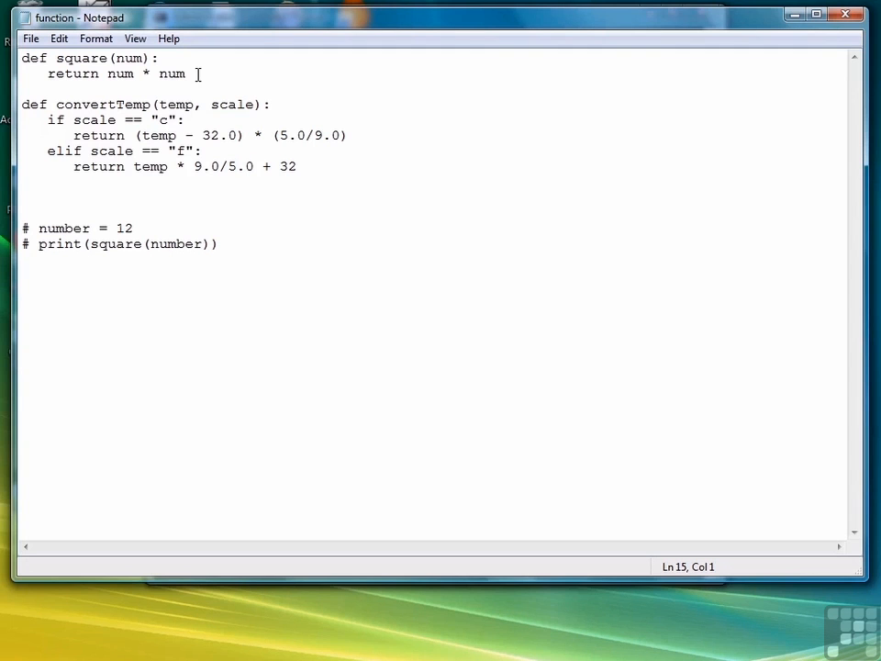
Prompt for an integer temperature and for the scale to convert to.
text(temp = inp)
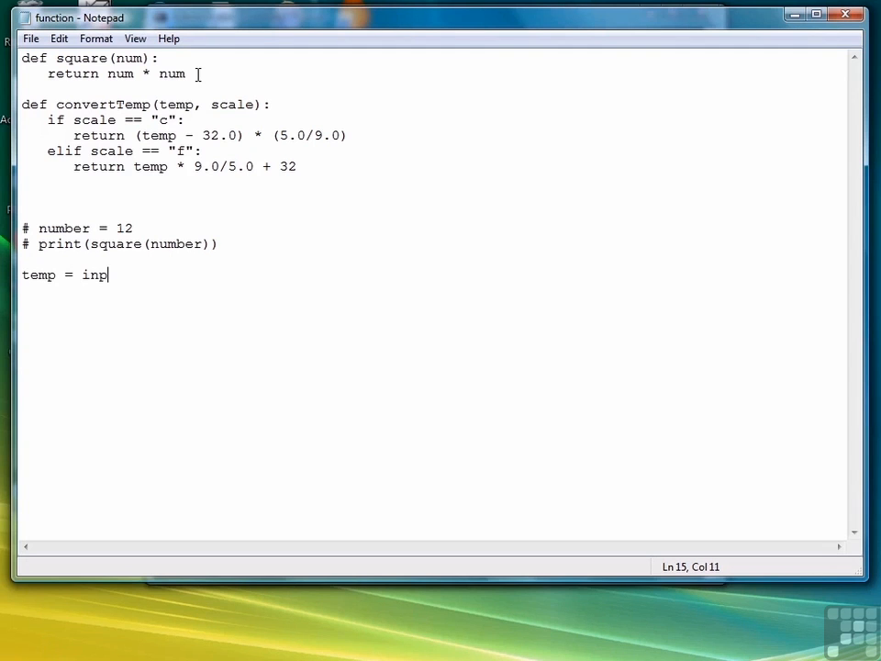
text(ut(")
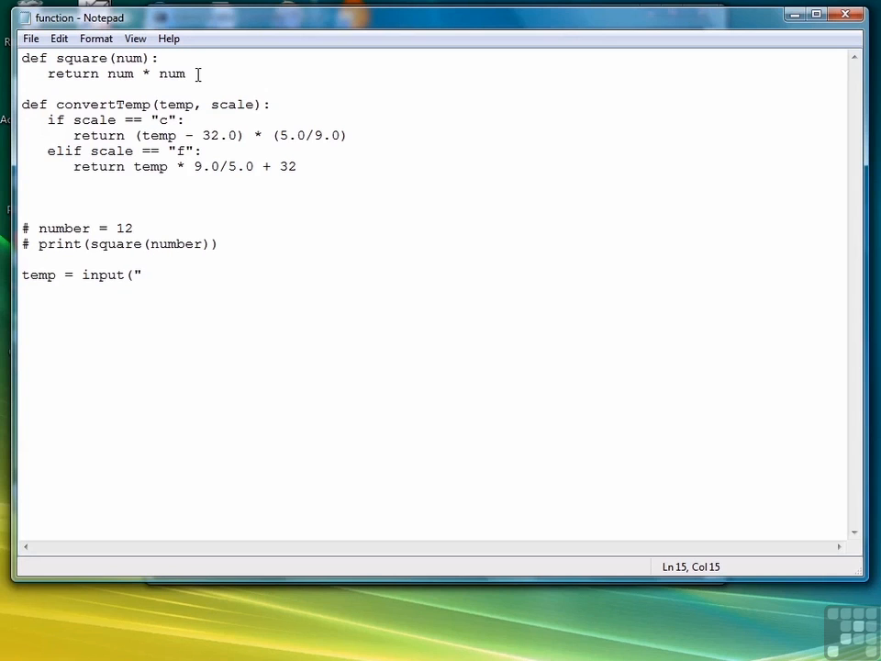
key(BackSpace)
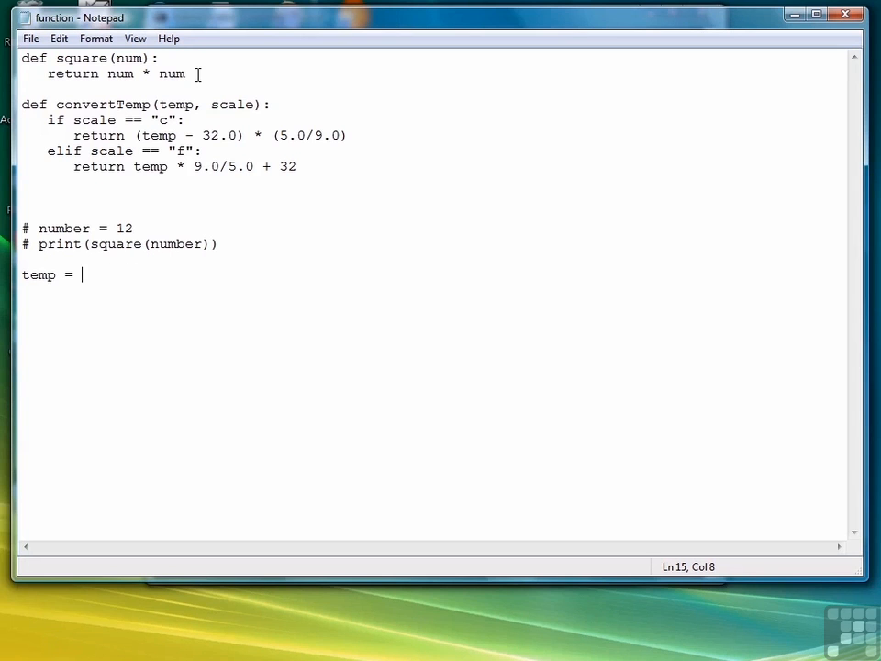
text(int()
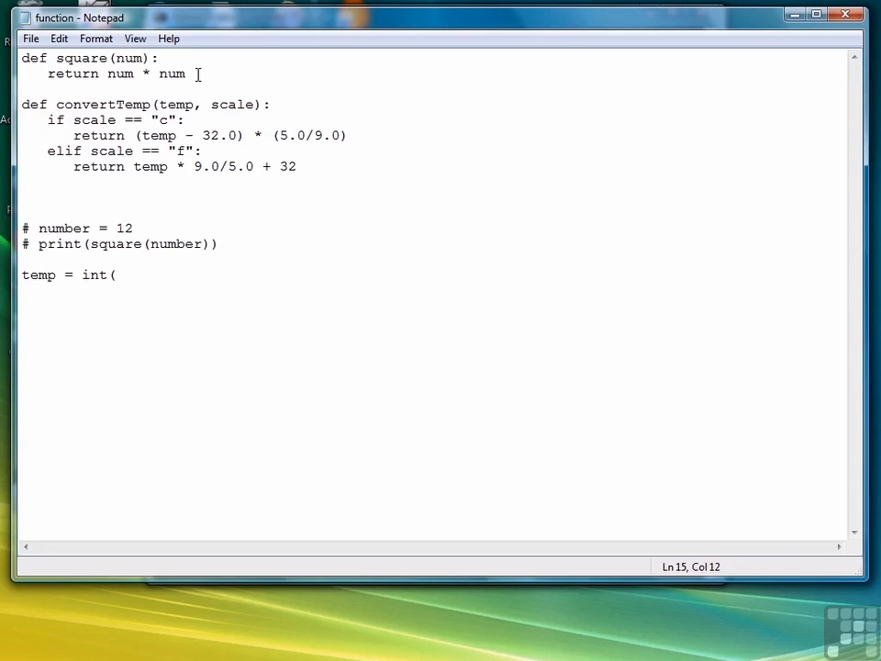
text(input(")
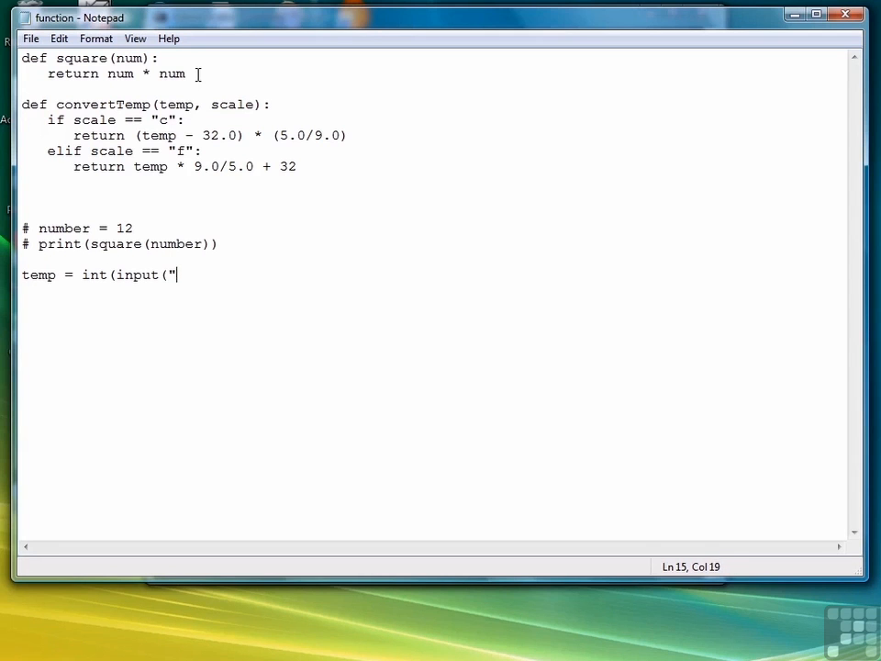
text(Enter a temperature: ")))
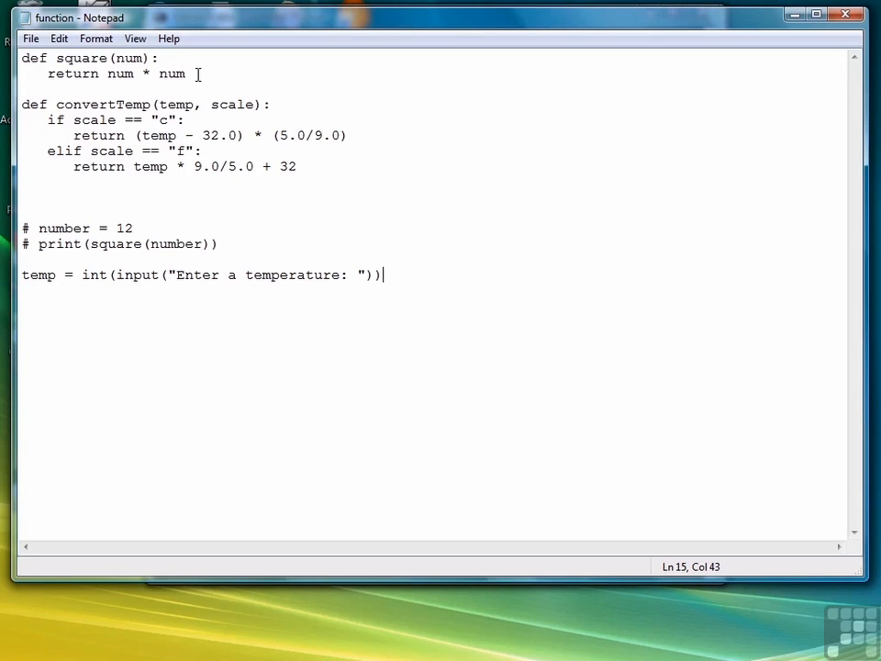
text(scale =)
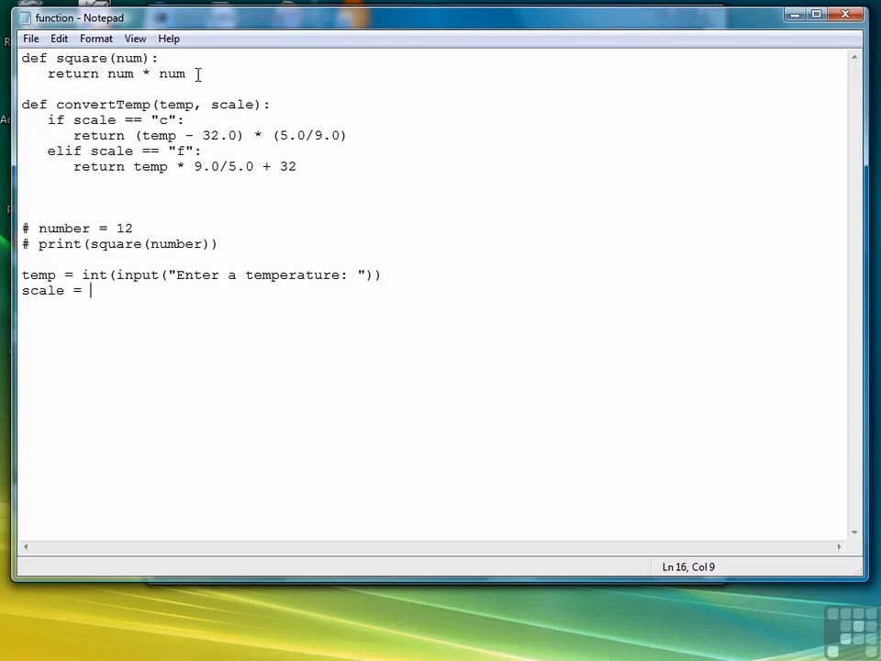
text(input("Enter the scale to c)
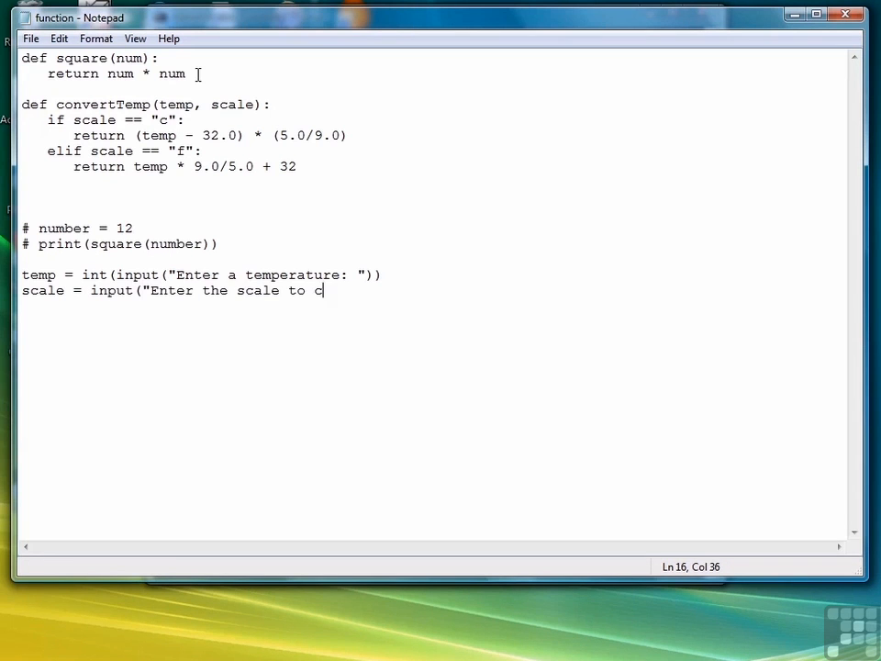
text(onvert to: "))
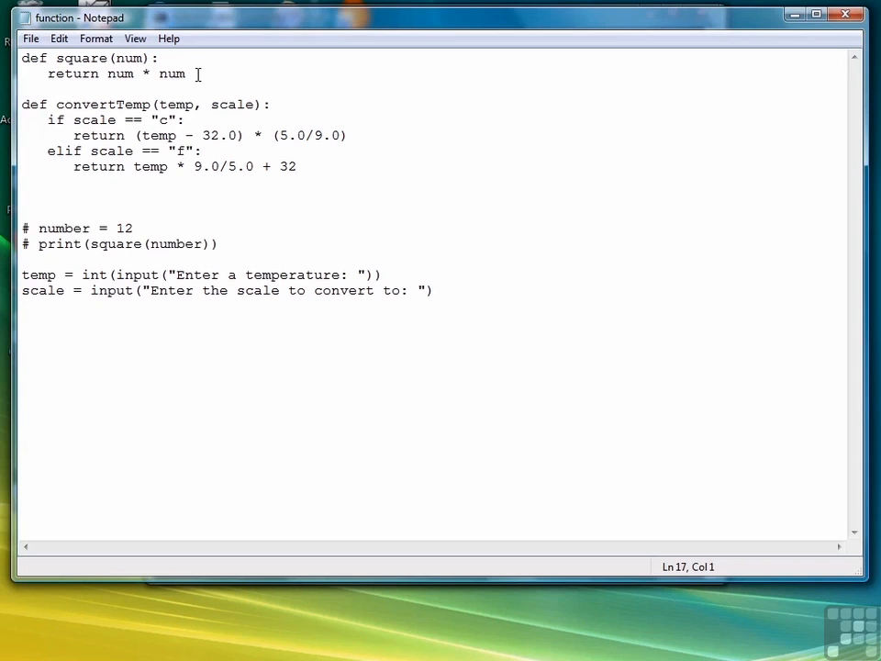
key(enter)
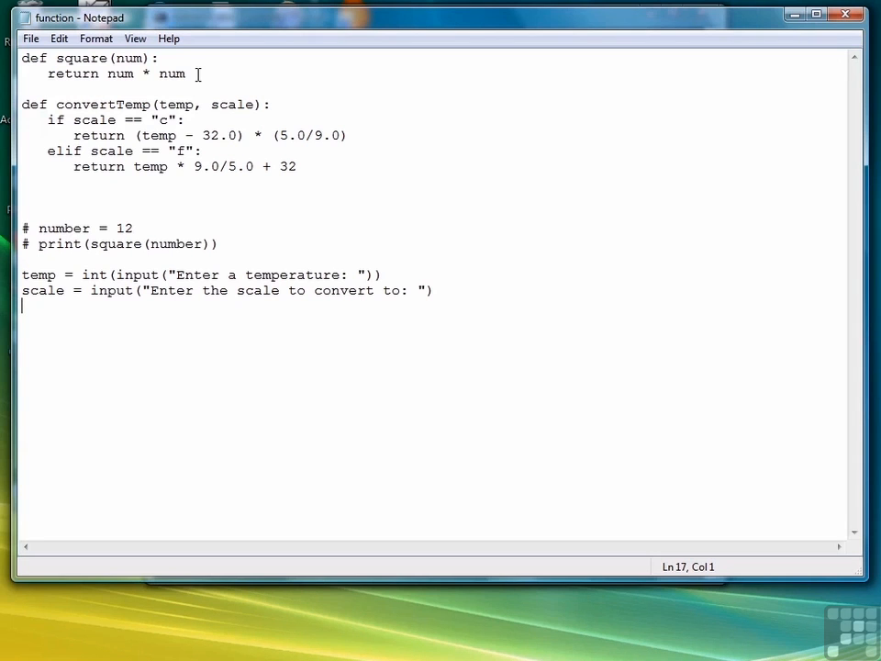
Call convertTemp(temp, scale) and print "The converted temp is: " with the result.
text(convert)
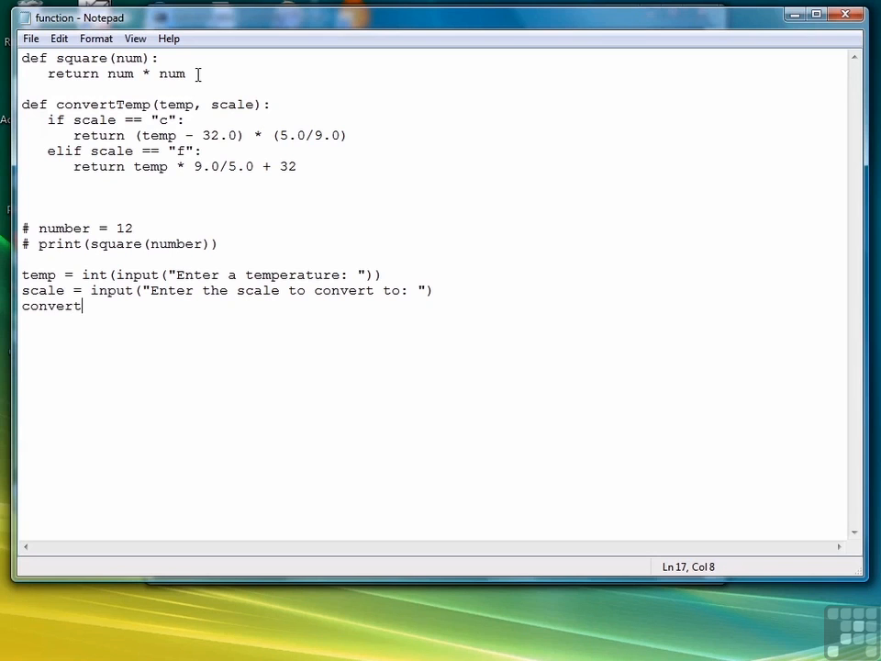
text(ed = convertT)
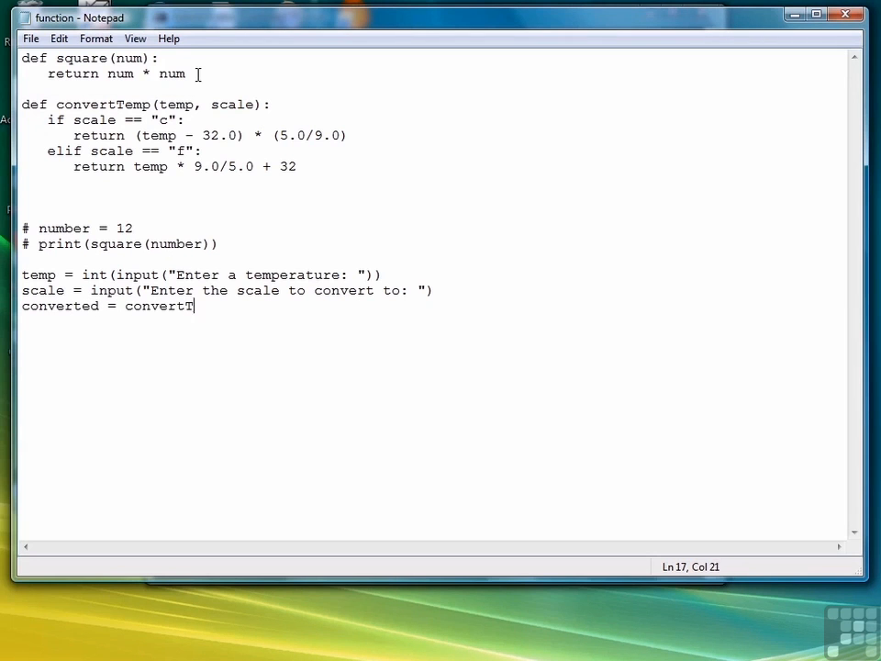
text(emp(temp, scale))
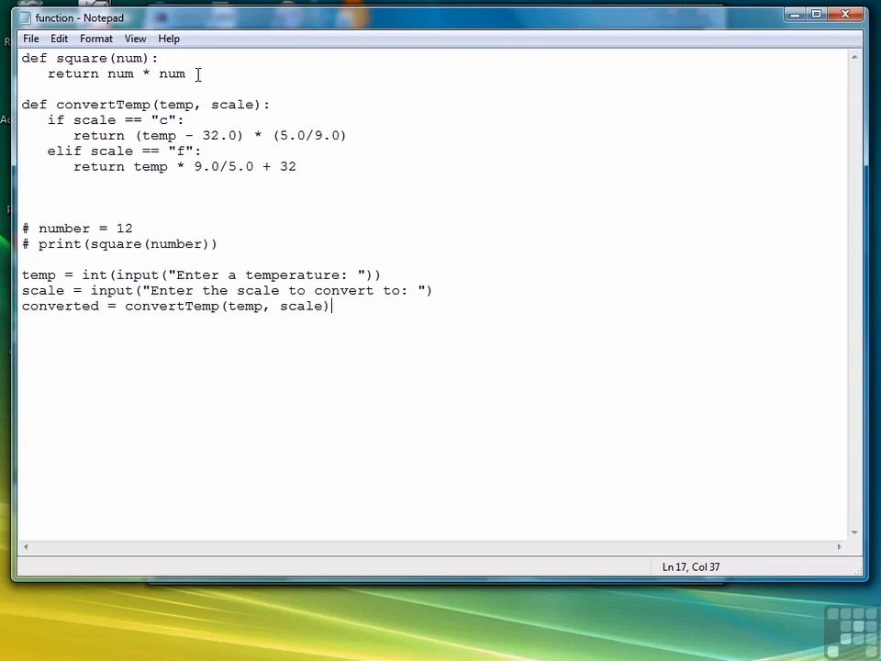
text(print(")
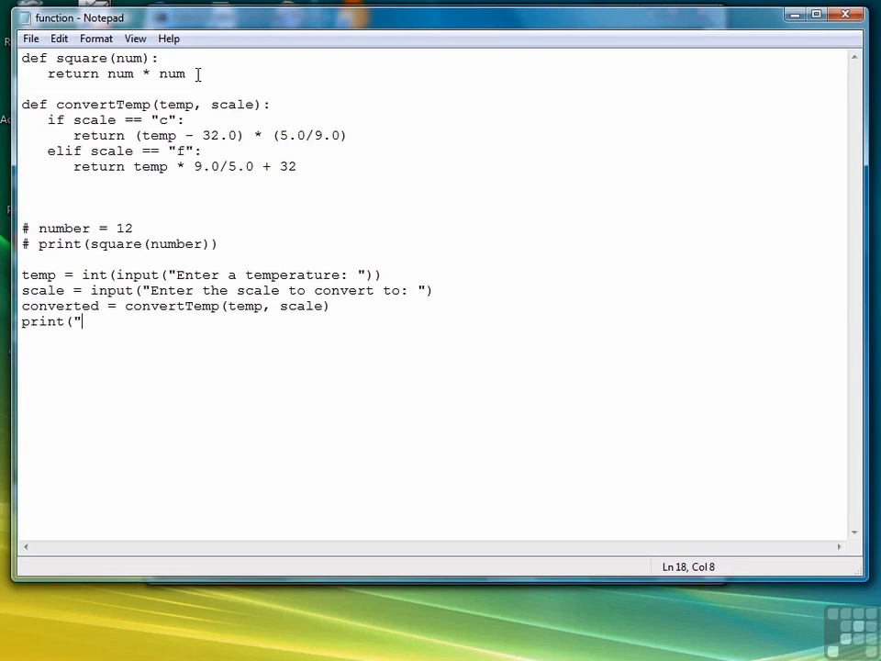
text(The converted temp is: " +)
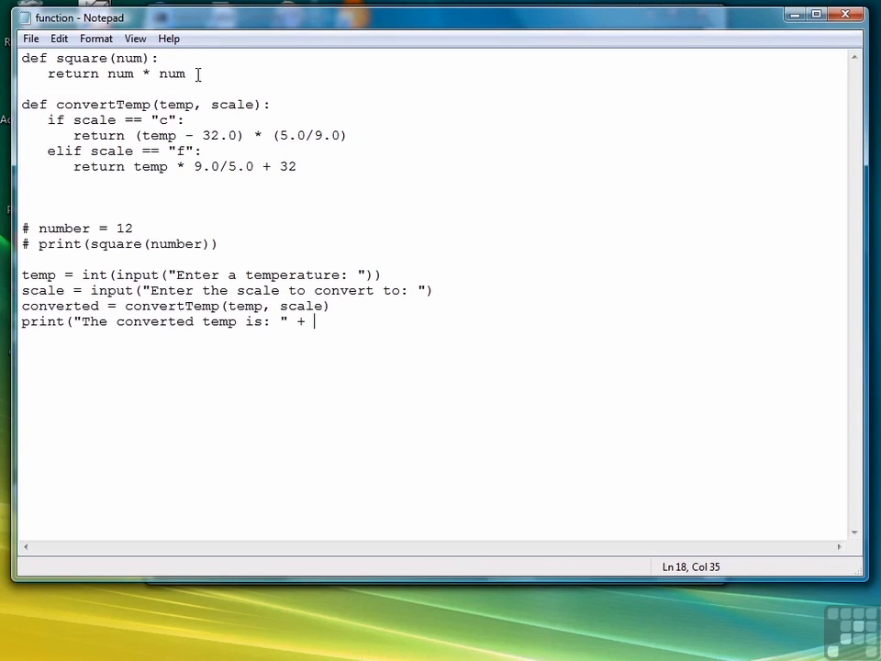
text(str(converted)))
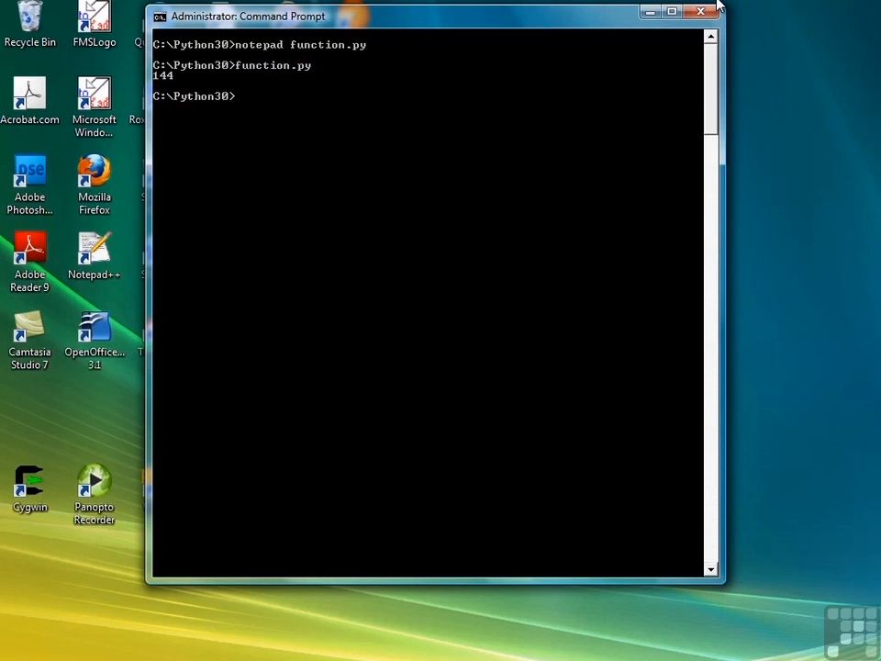
Run function.py, converting 212 with scale c, then test again with scale f.
text(function.py)
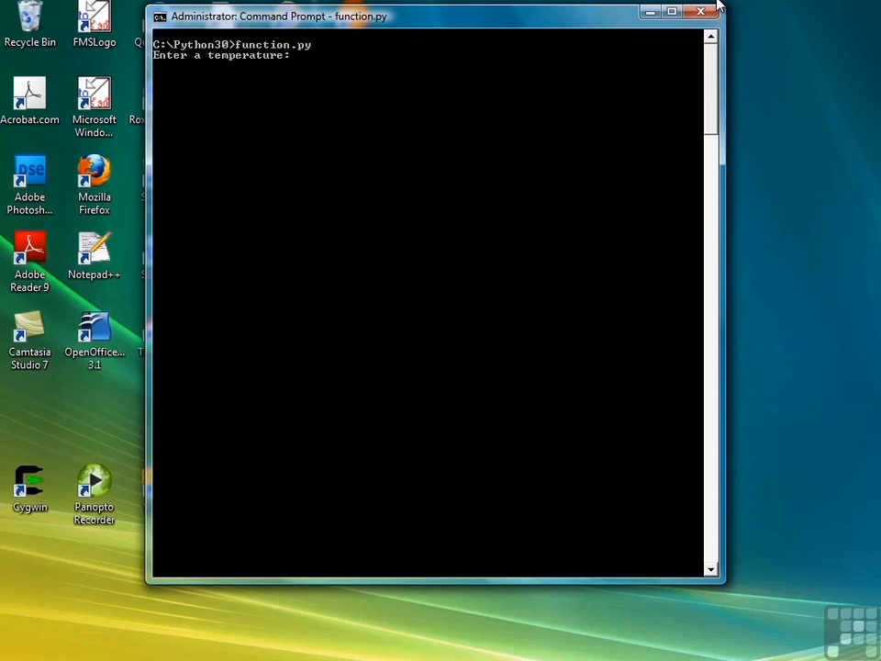
text(212)
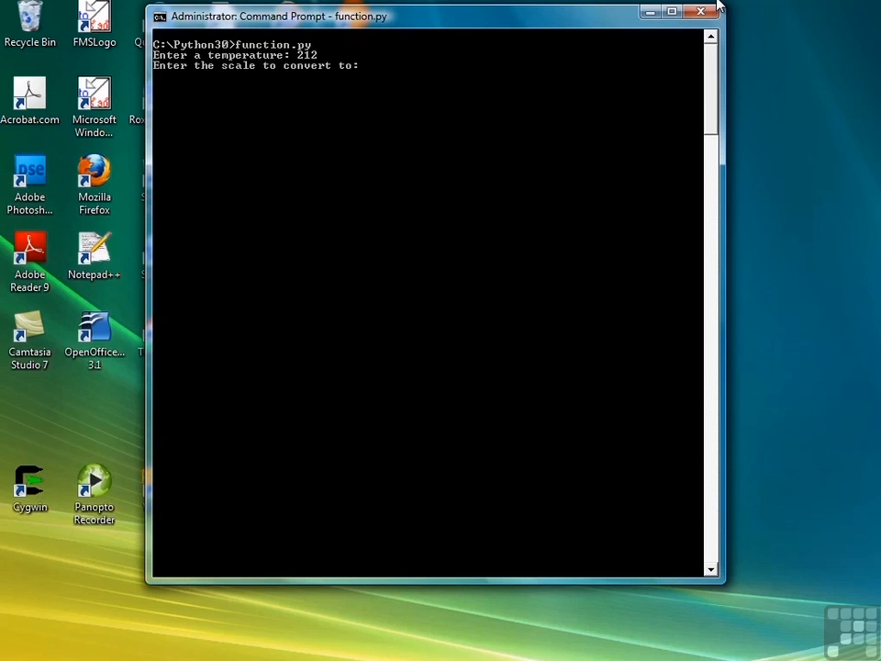
text(c)
text(0)
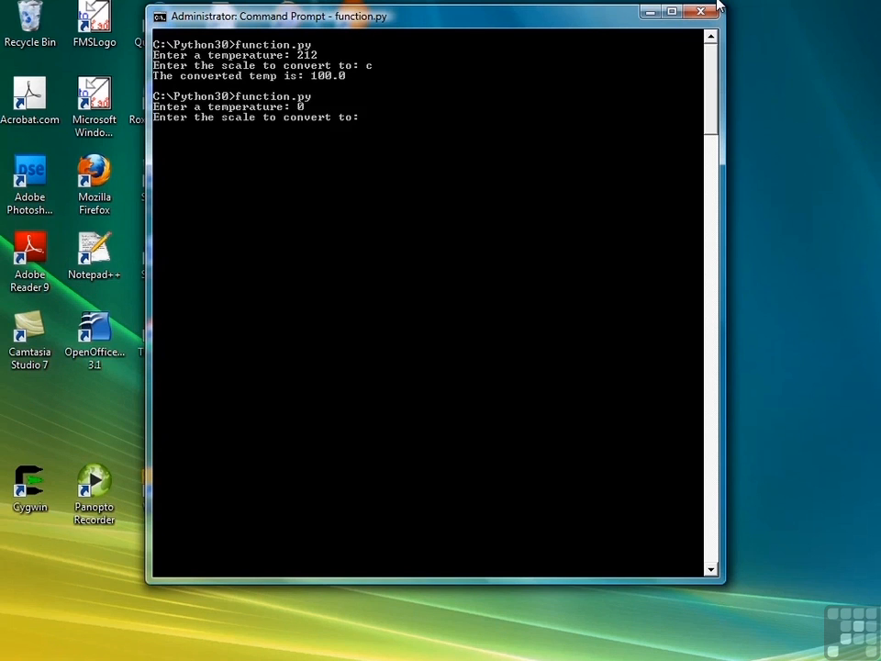
text(f)
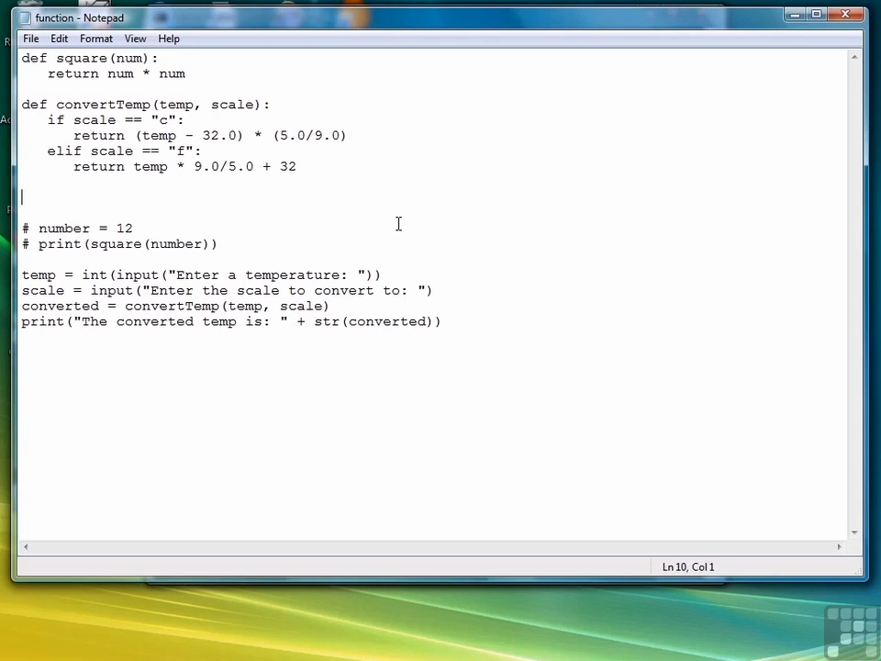
Write def onePerLine(str): with a for i in str: loop printing each character.
text(def)
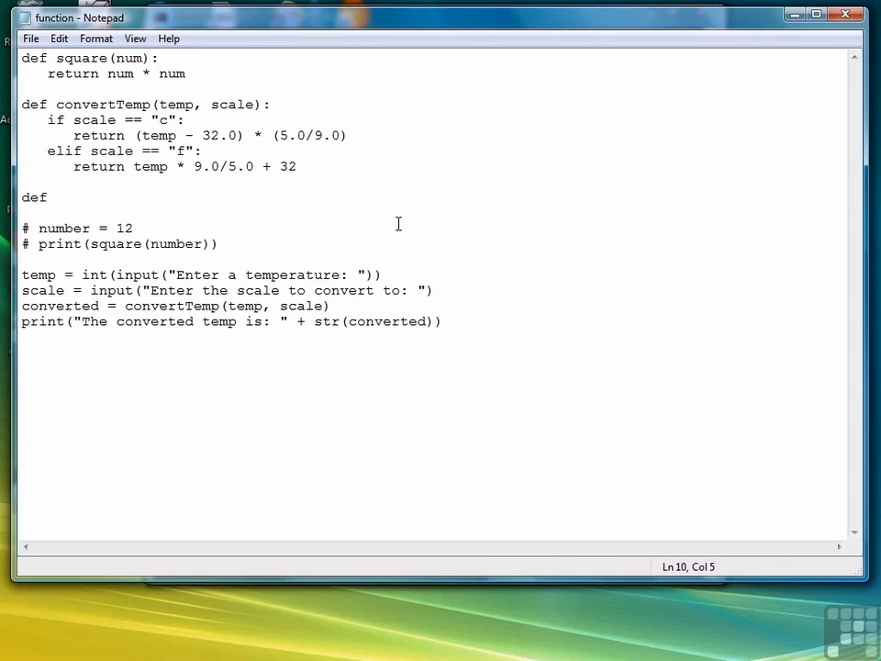
text(onePerLine(s)
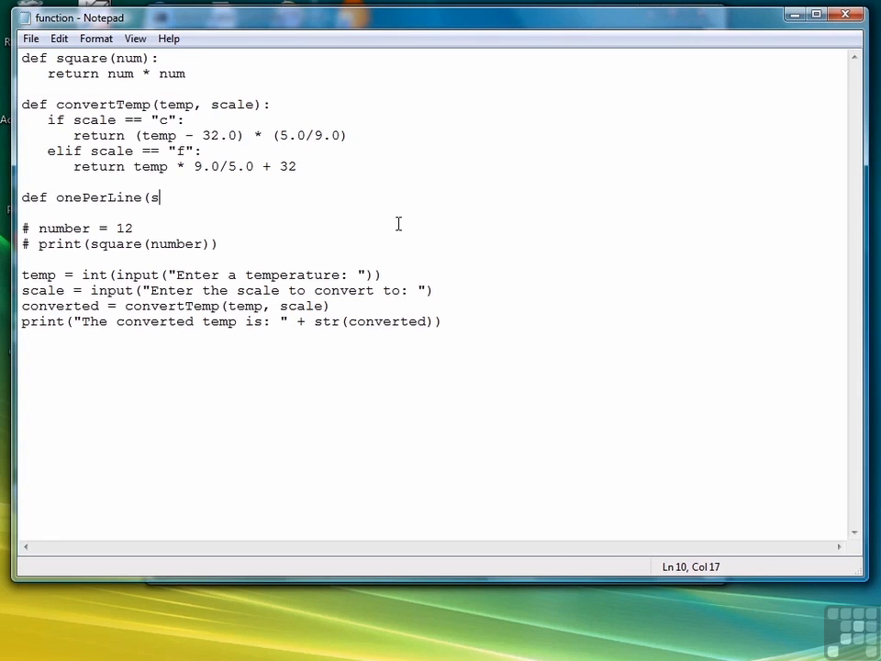
text(tr):)
text(for )
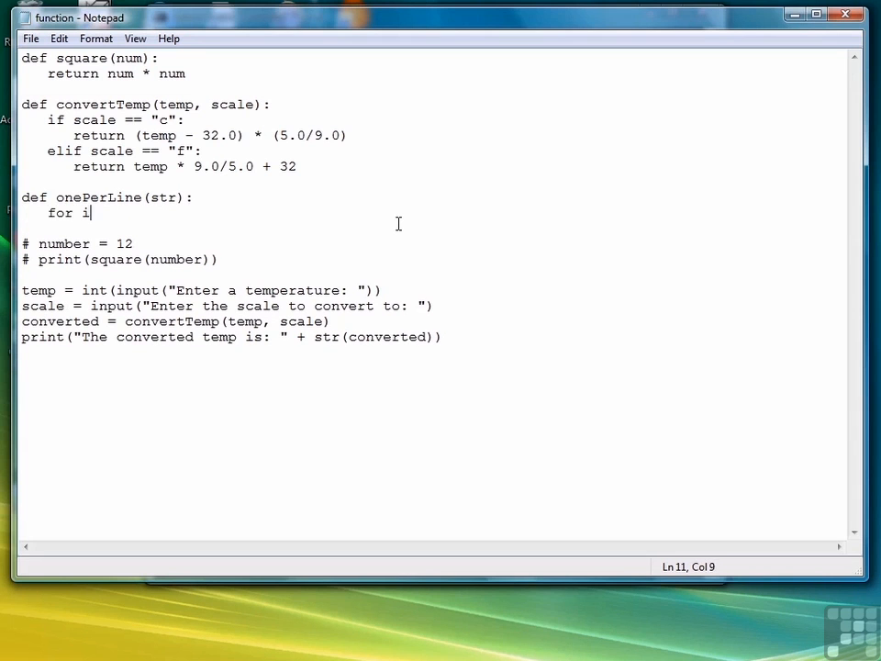
text(in str:)
text(print(i))
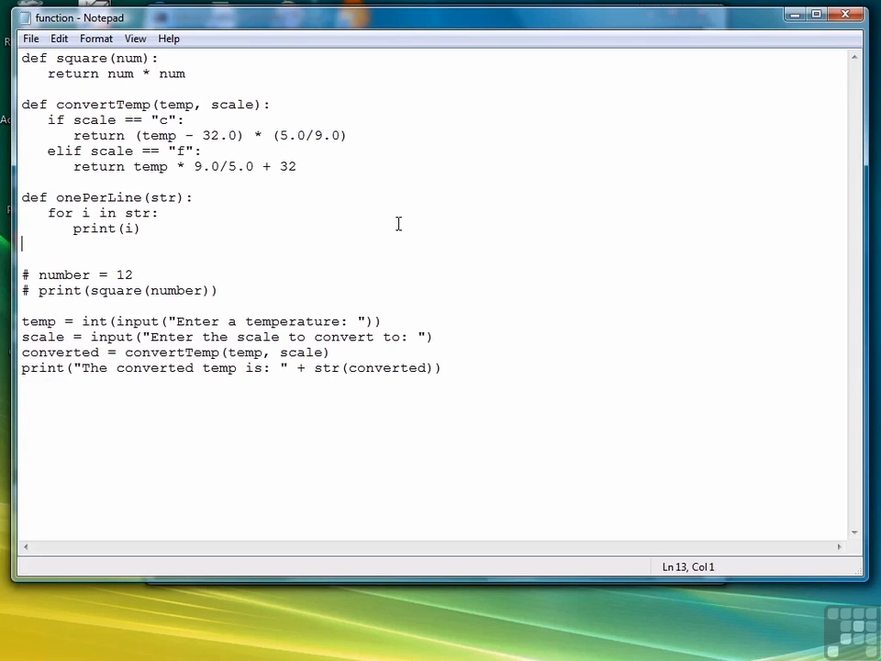
key(Enter)
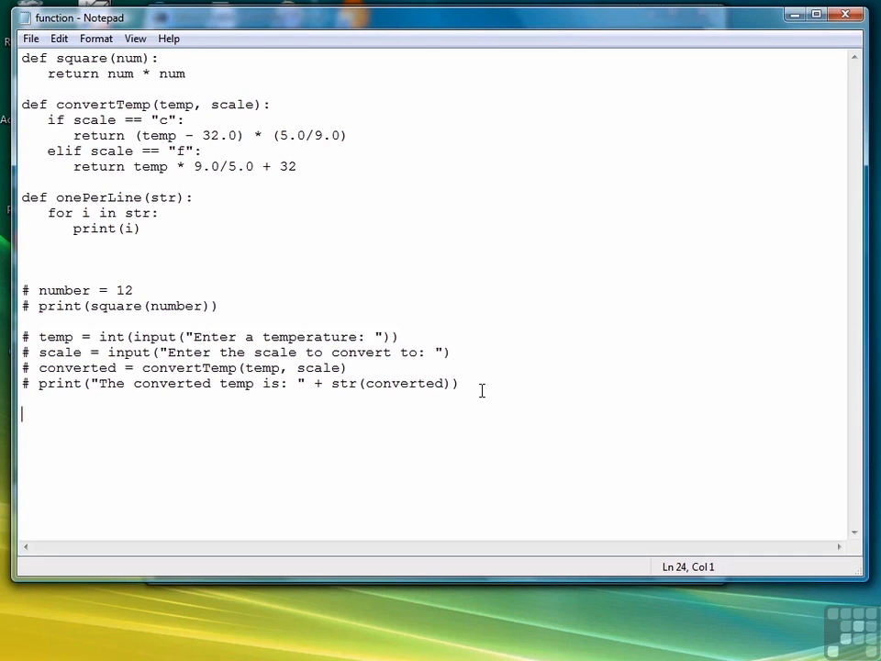
Read a word with input("Enter a word: ") and pass it to onePerLine(word).
text(word = input()
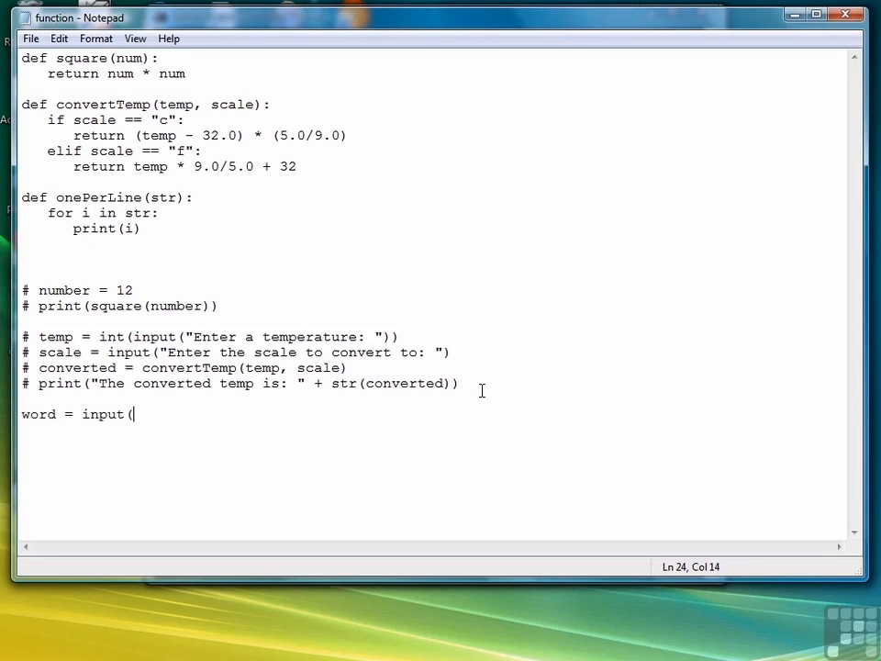
text("Enter a word:)
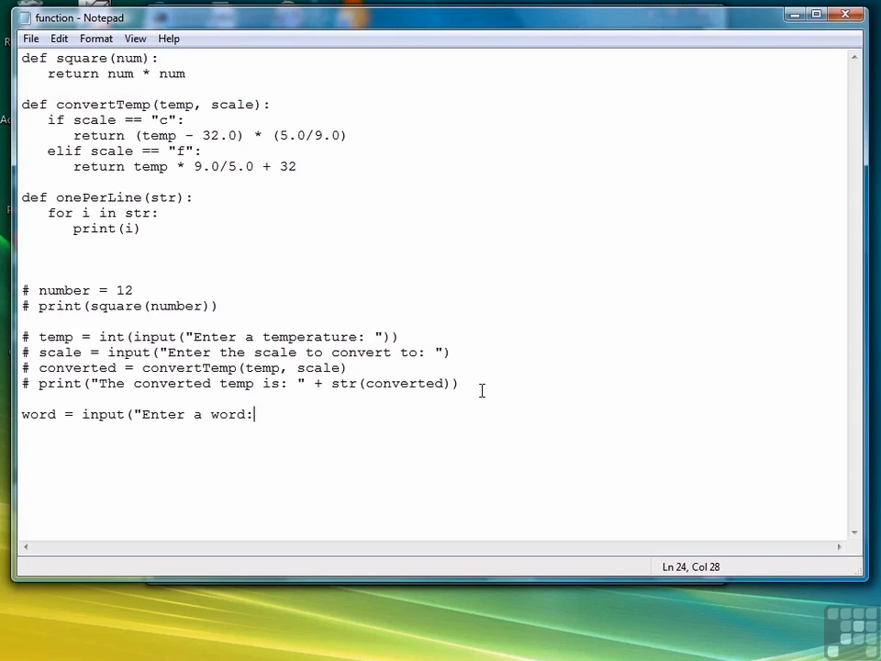
text("))
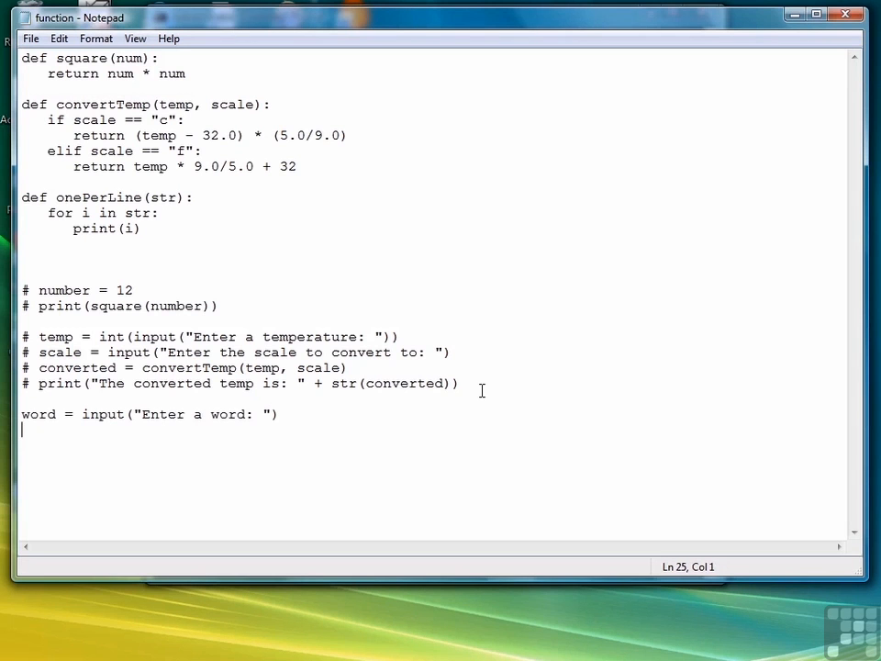
text(one)
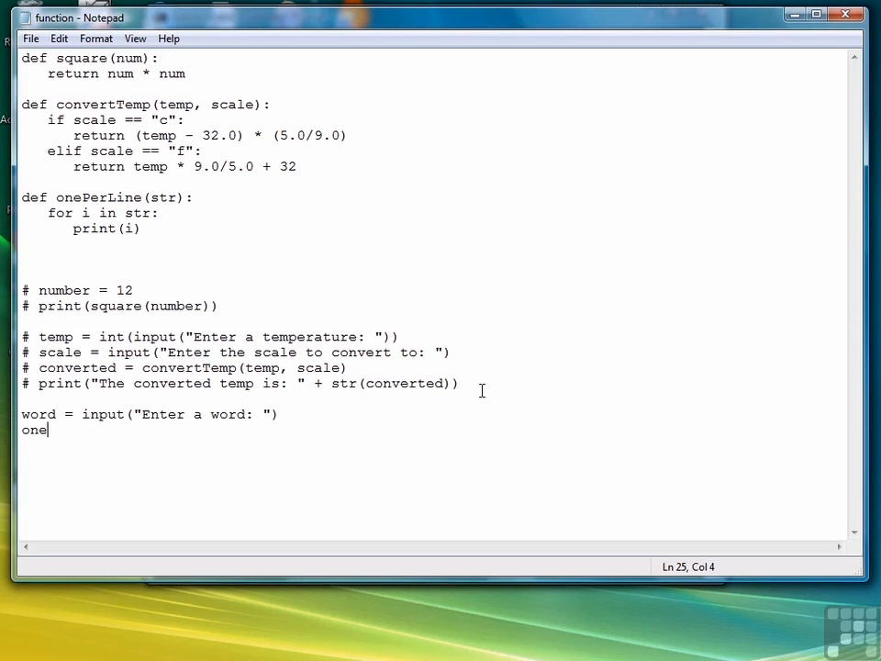
text(PerLine(wor)
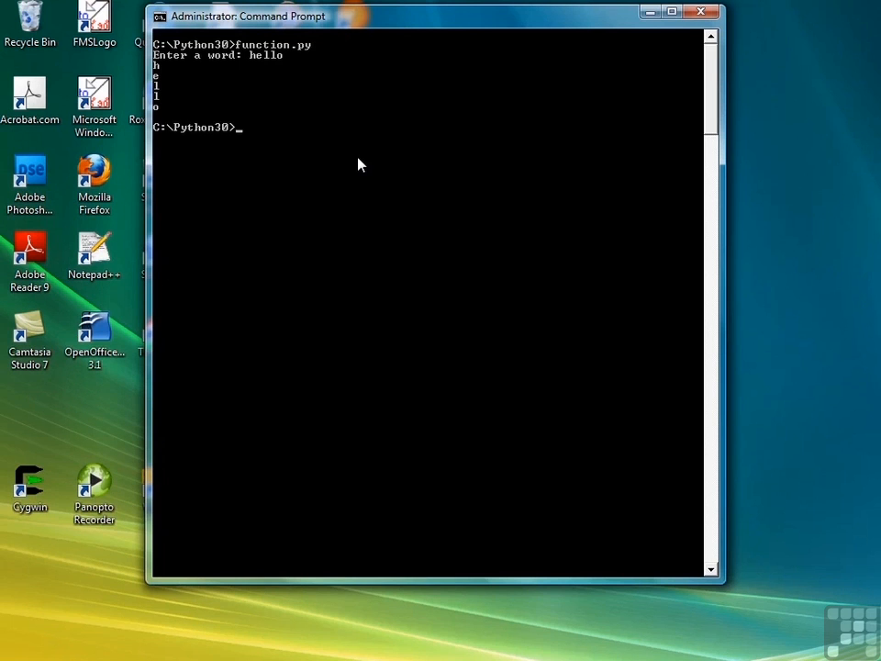
Rerun function.py and give it the phrase 'now is the tim'.
text(function.p)
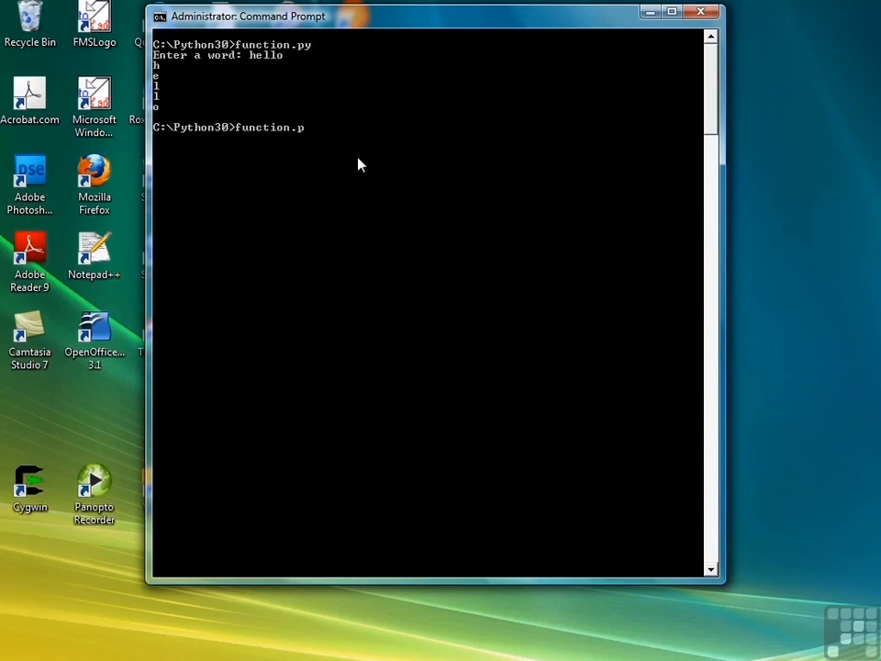
text(now is the tim)
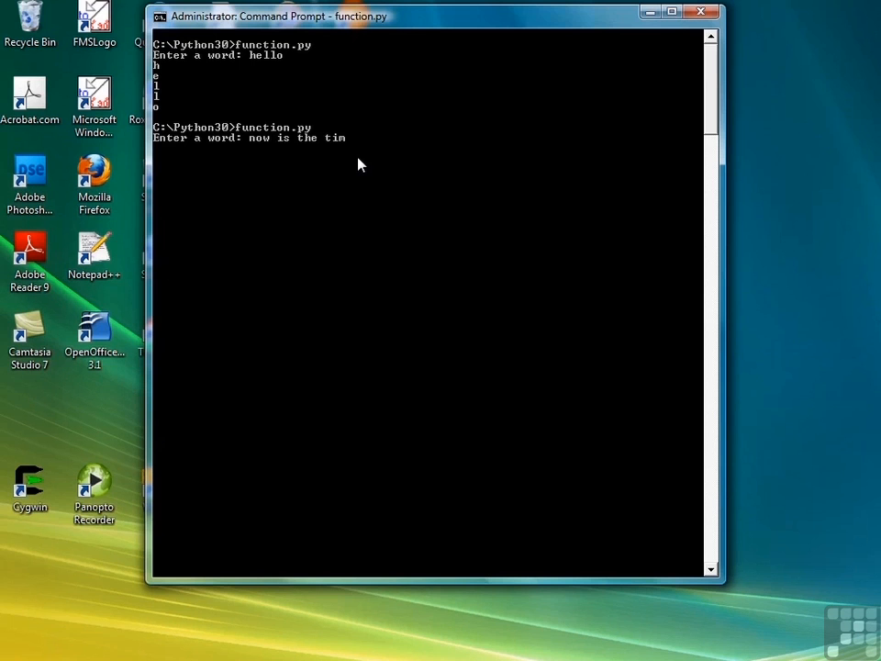
key(enter)
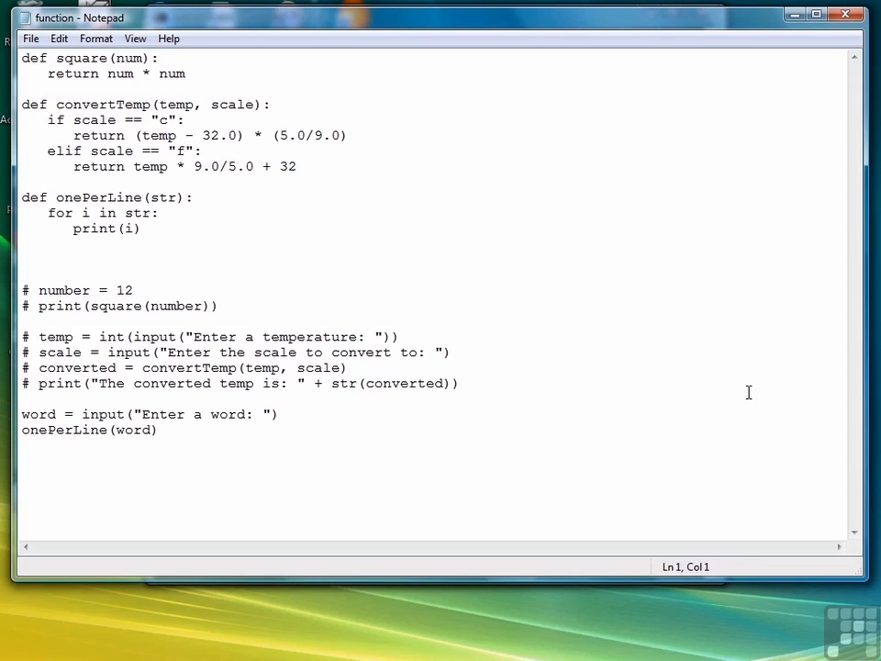
Return to Notepad and place the cursor after the onePerLine(word) call.
click(157, 430)
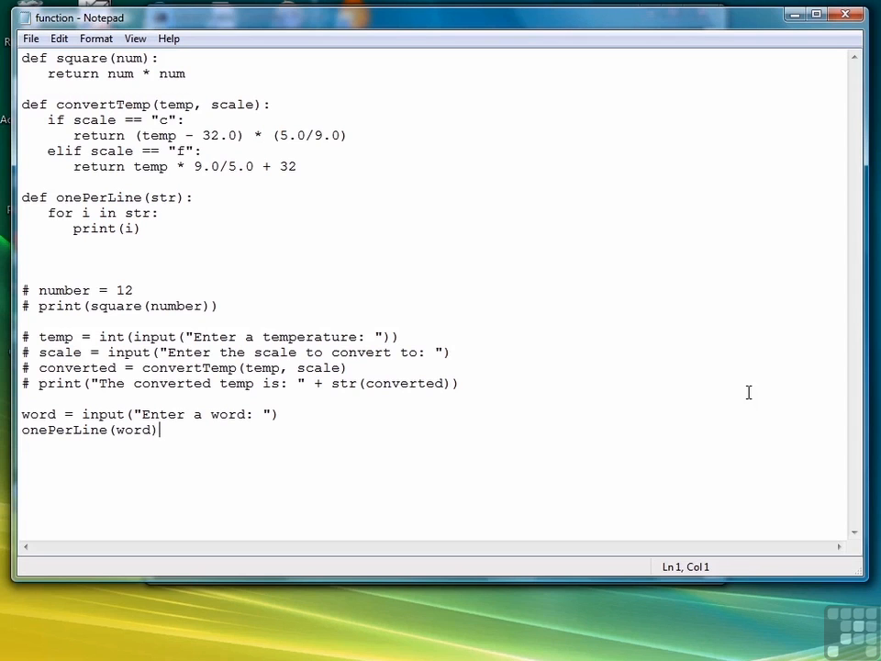